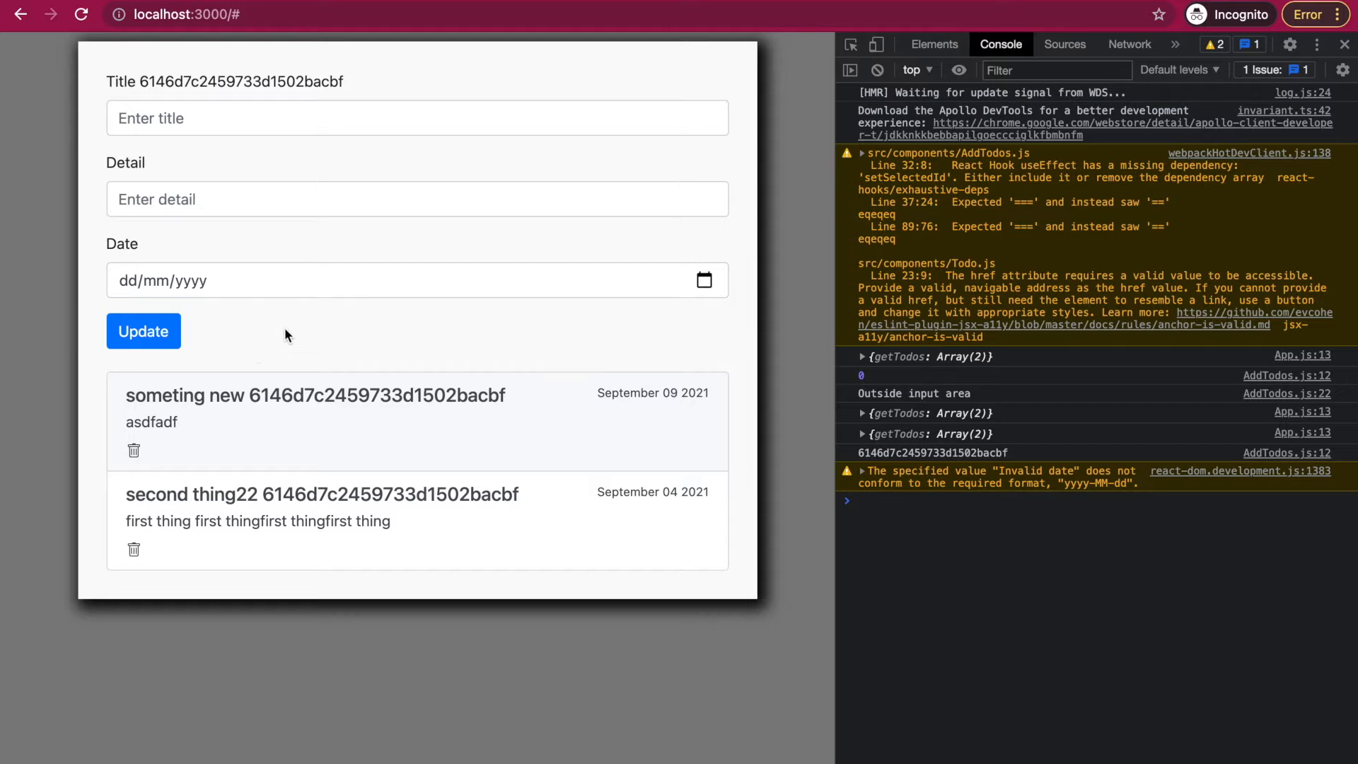
mouse_move(357, 170)
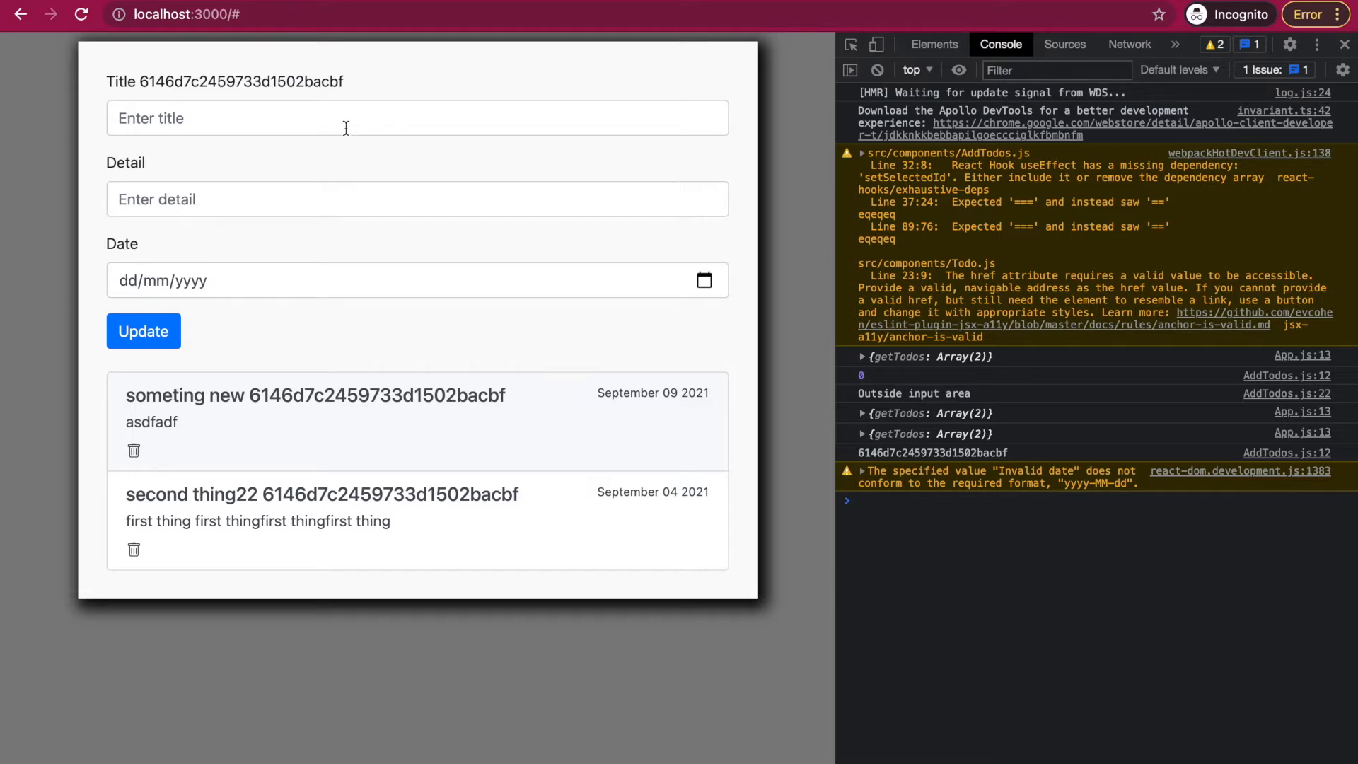
mouse_move(311, 145)
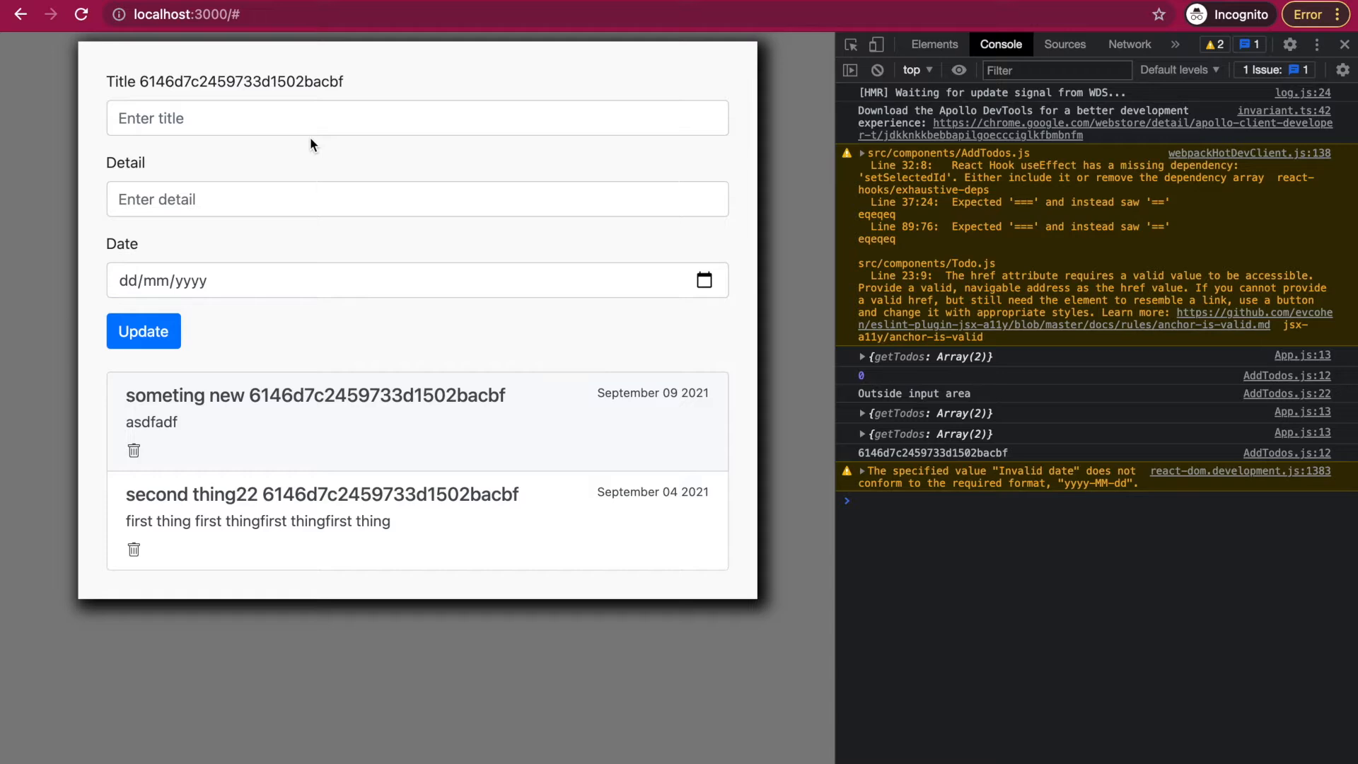
mouse_move(363, 317)
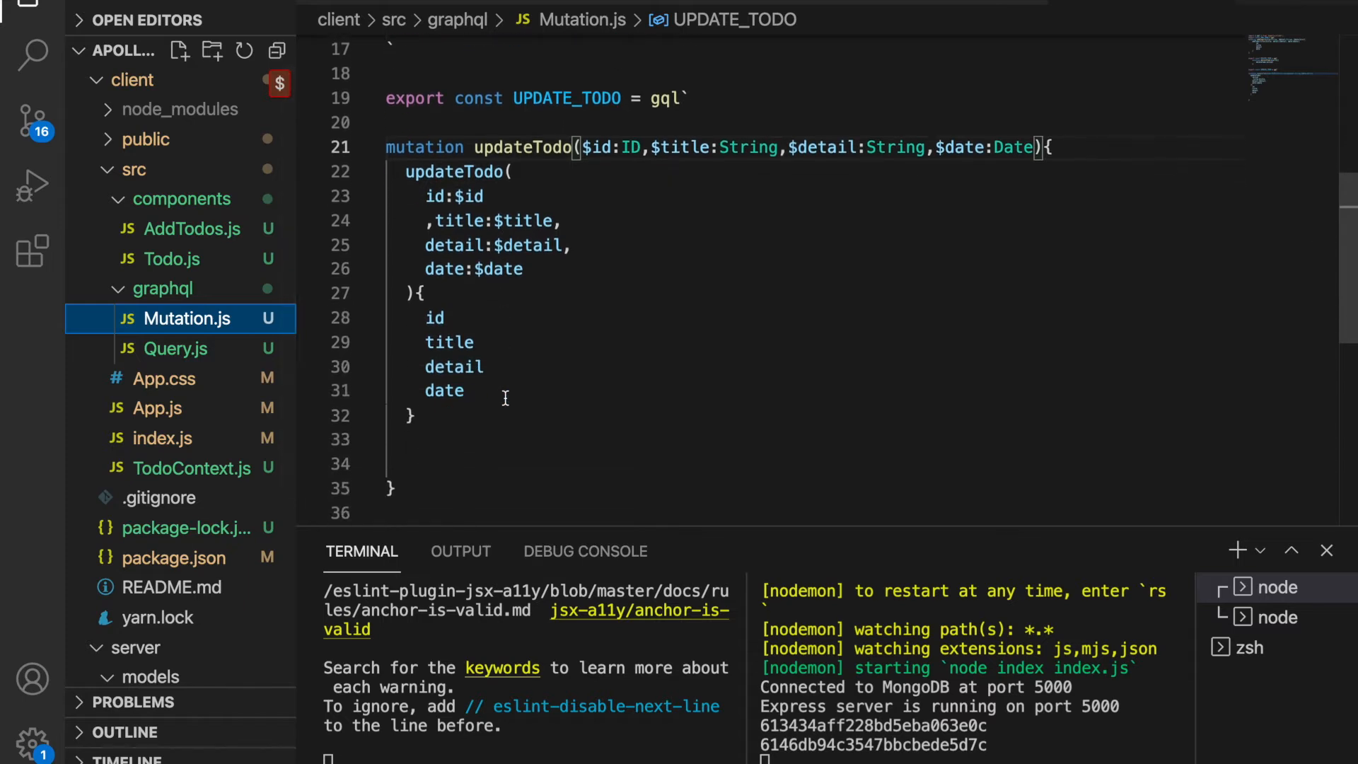
Step: Rewrite GET_TODO in Query.js as 'query getTodo($id:ID){ getTodo(id:$id) {...} }'
click(176, 348)
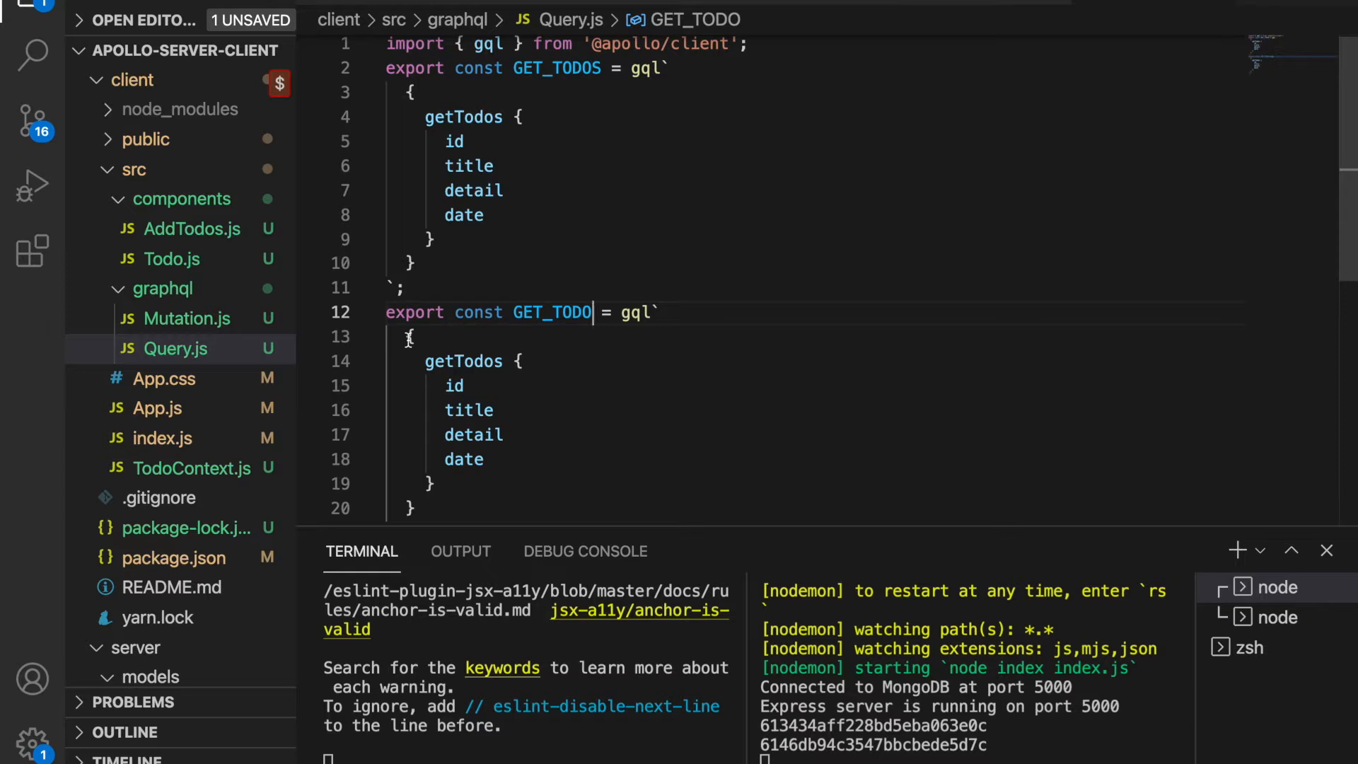
text(quer)
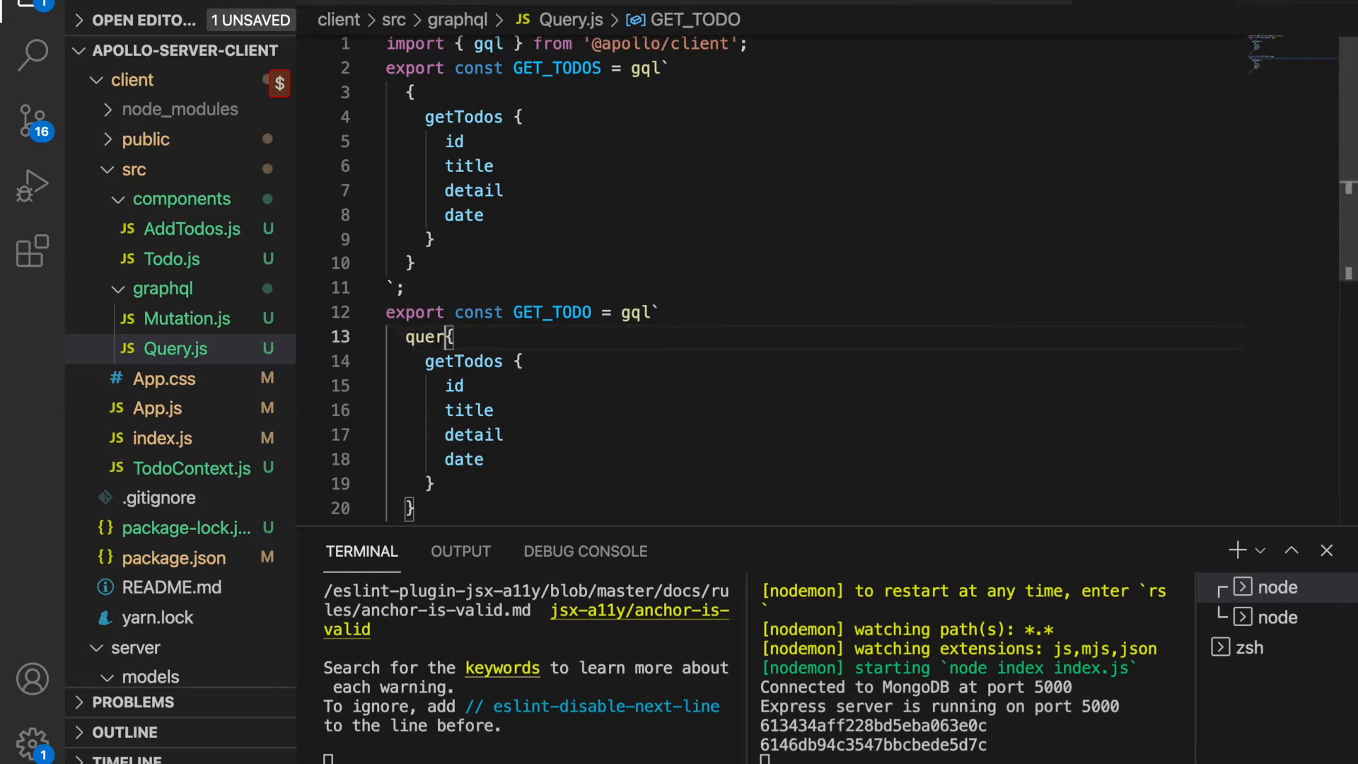
text(getT)
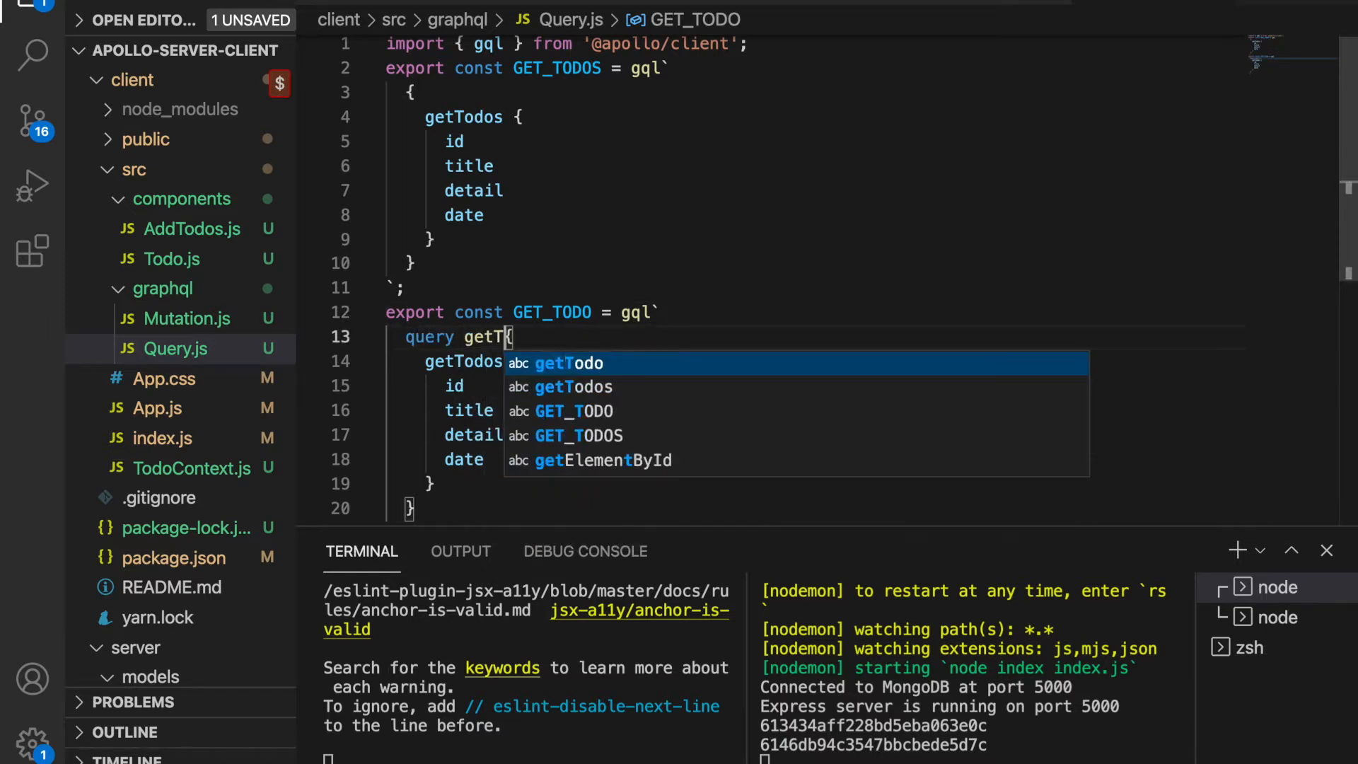
text(odo()
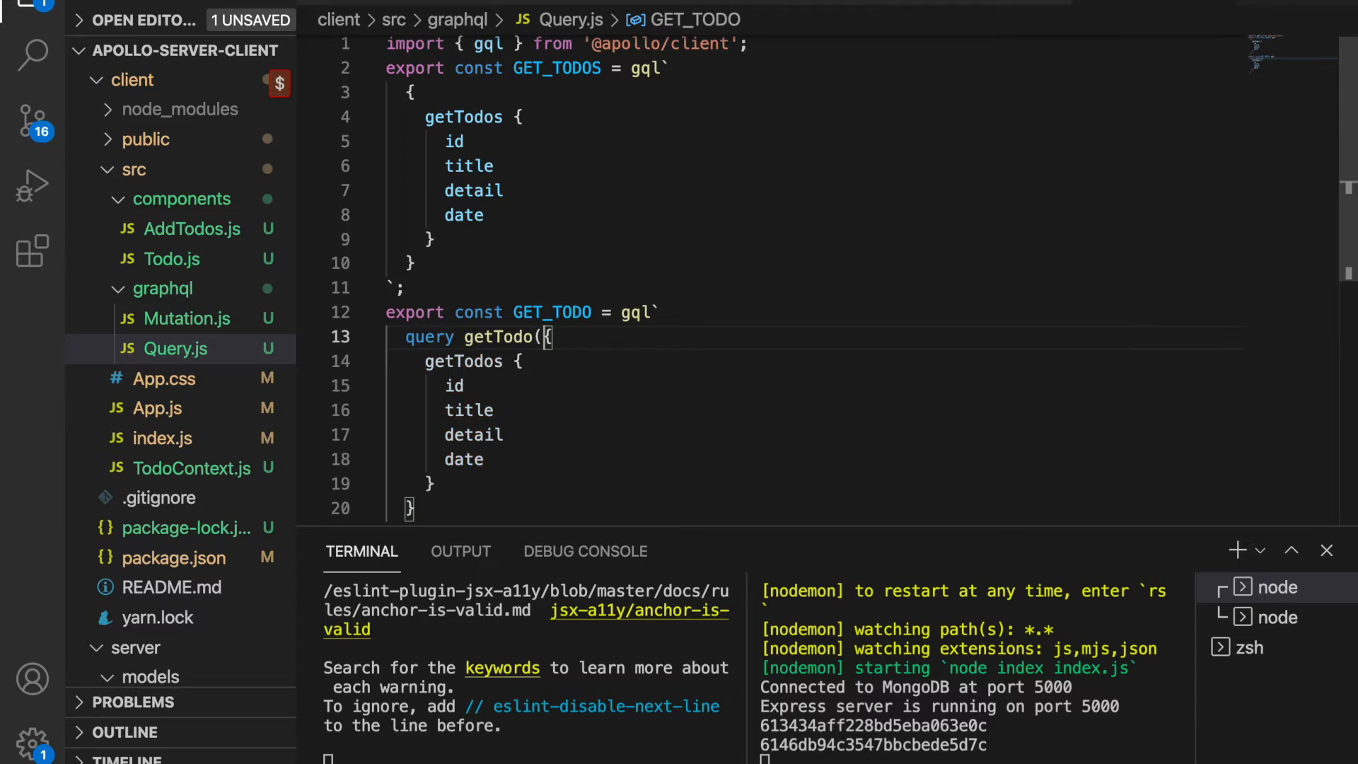
text($id:ID))
click(813, 360)
text((id)
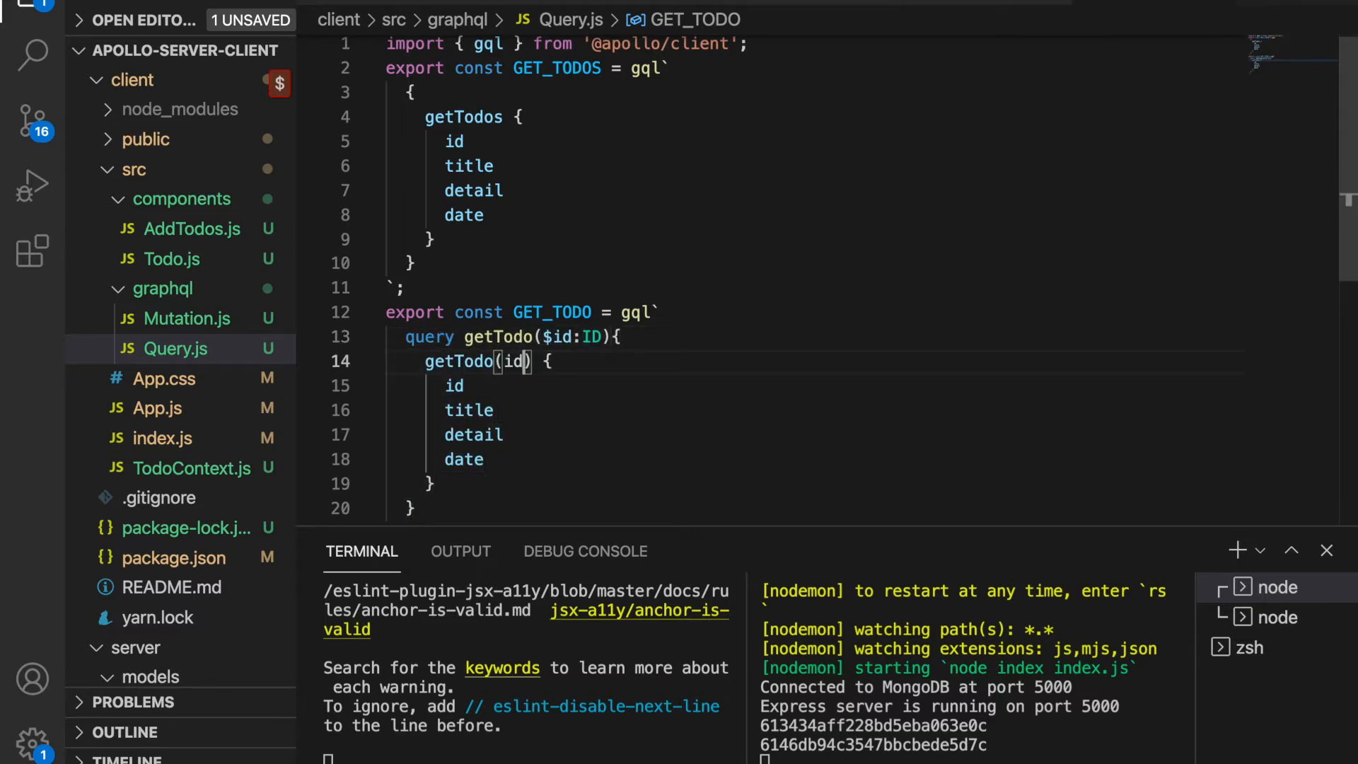
text(:$ID)
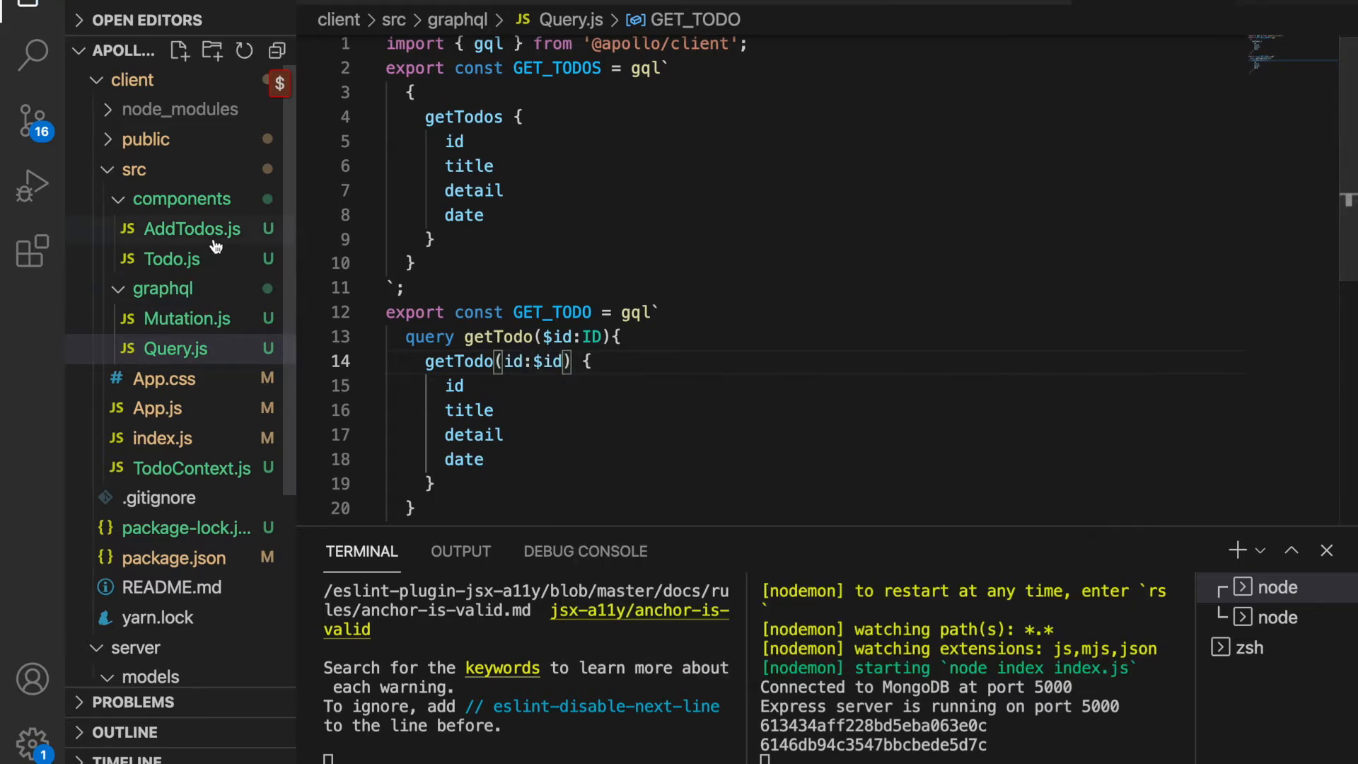
mouse_move(192, 229)
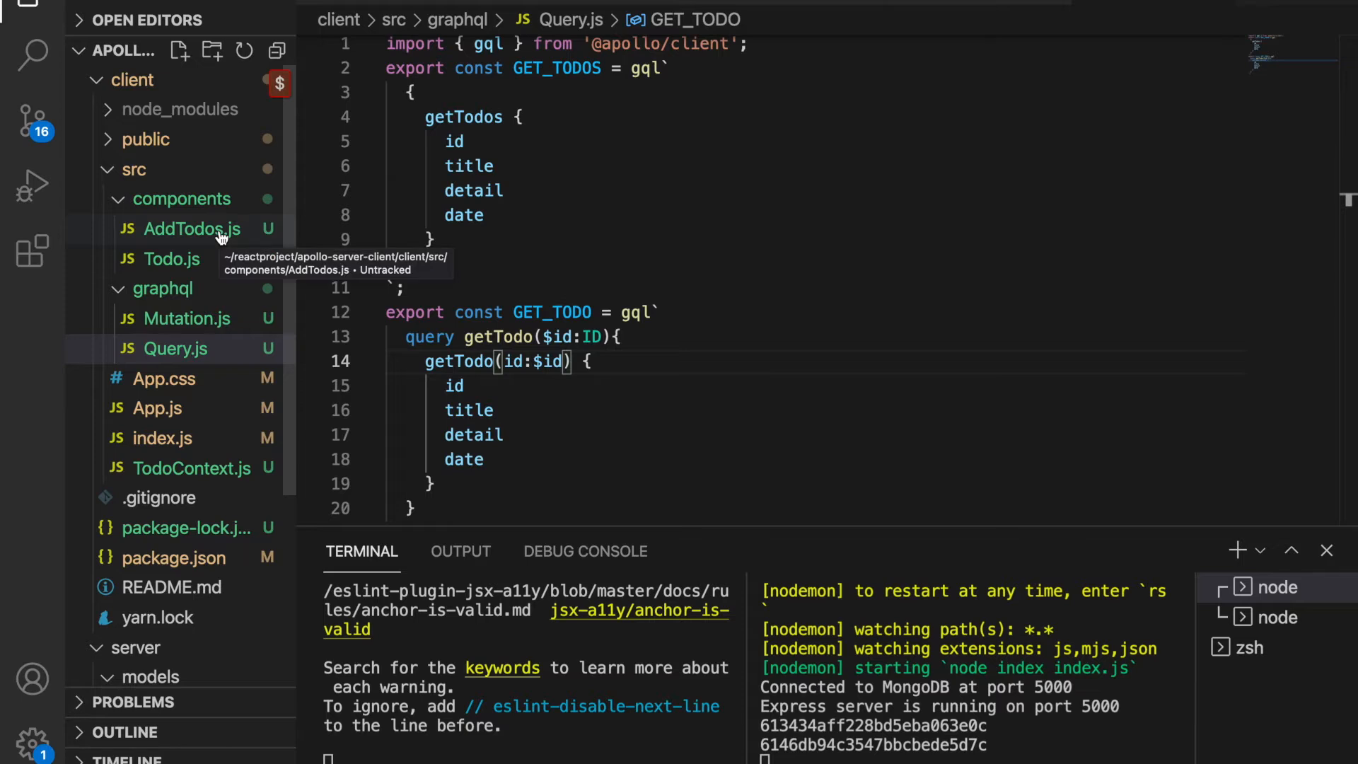
Step: Add useQuery(GET_TODO) in AddTodos.js with variables {id: selectedId}
click(187, 229)
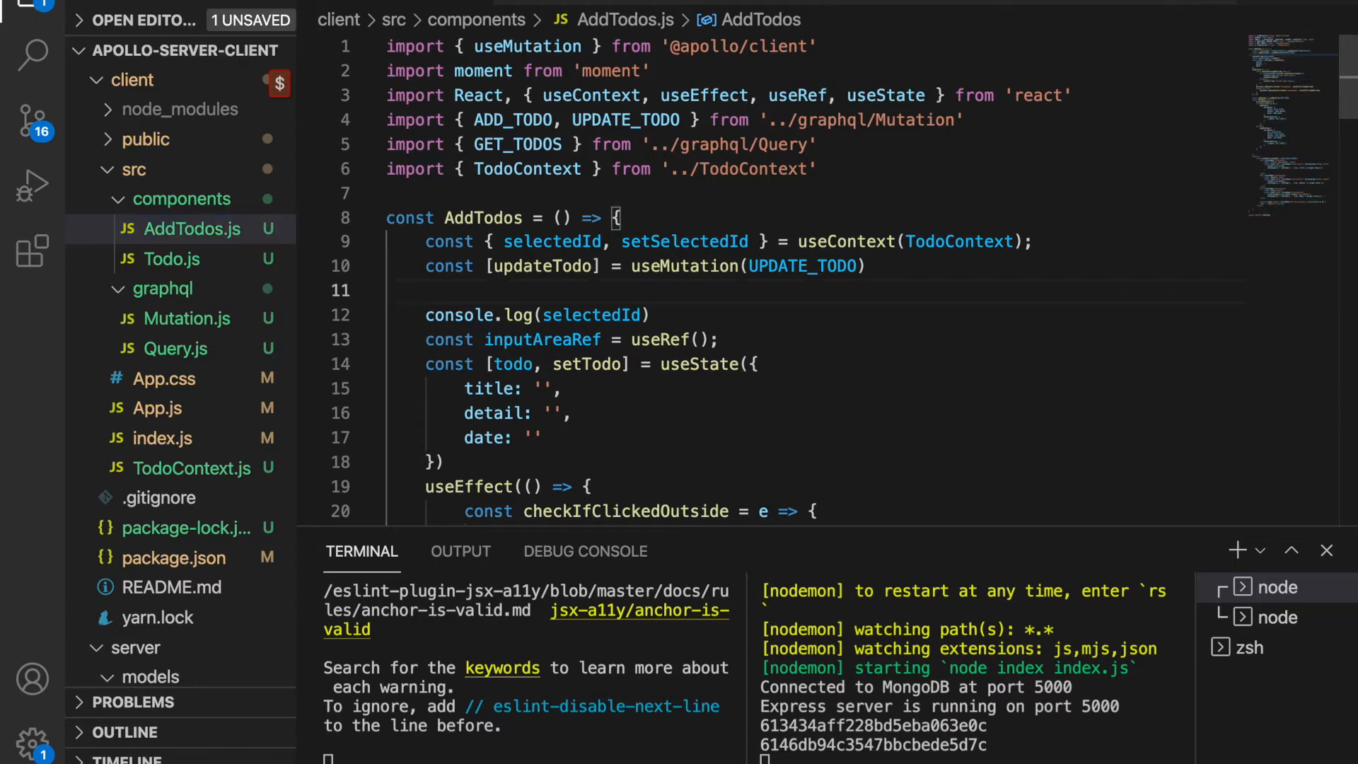
text(const {loading,error,data} =)
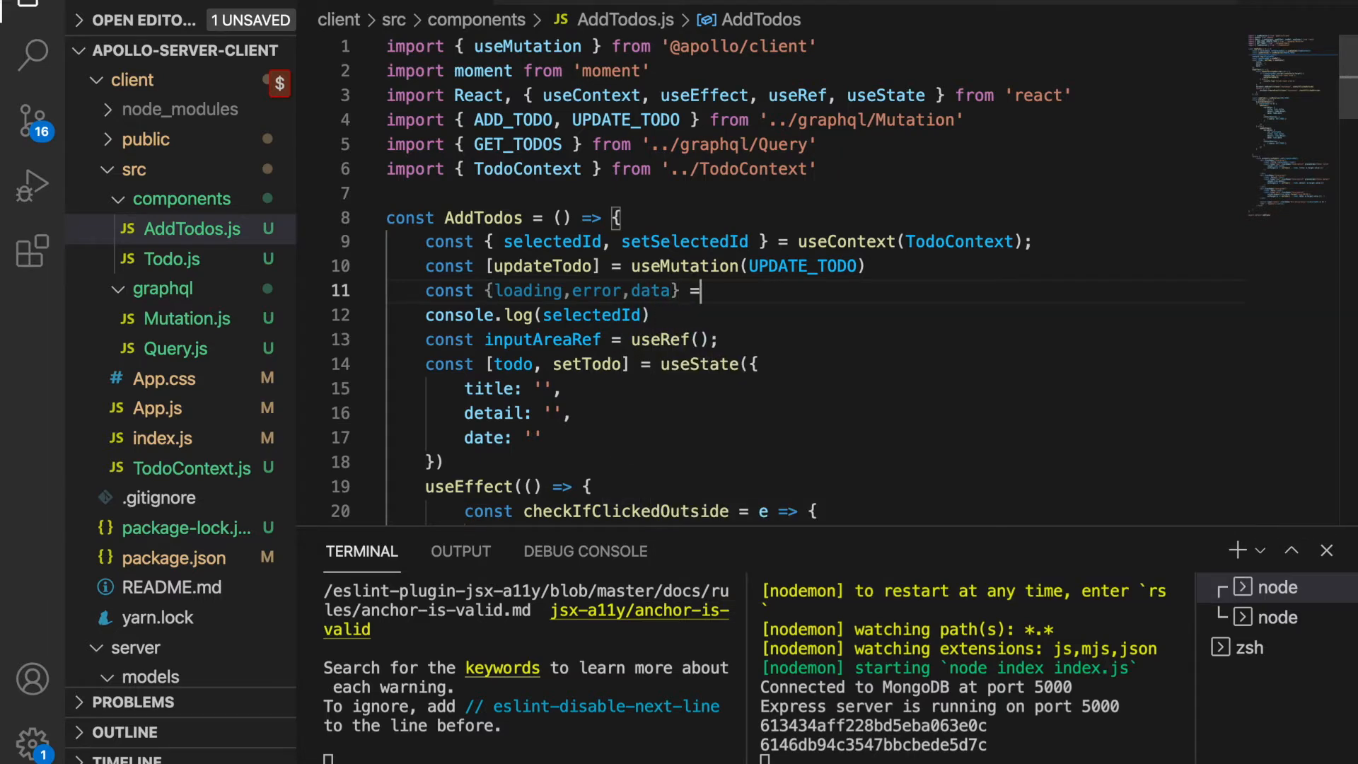
text(useQ)
text(variables:{)
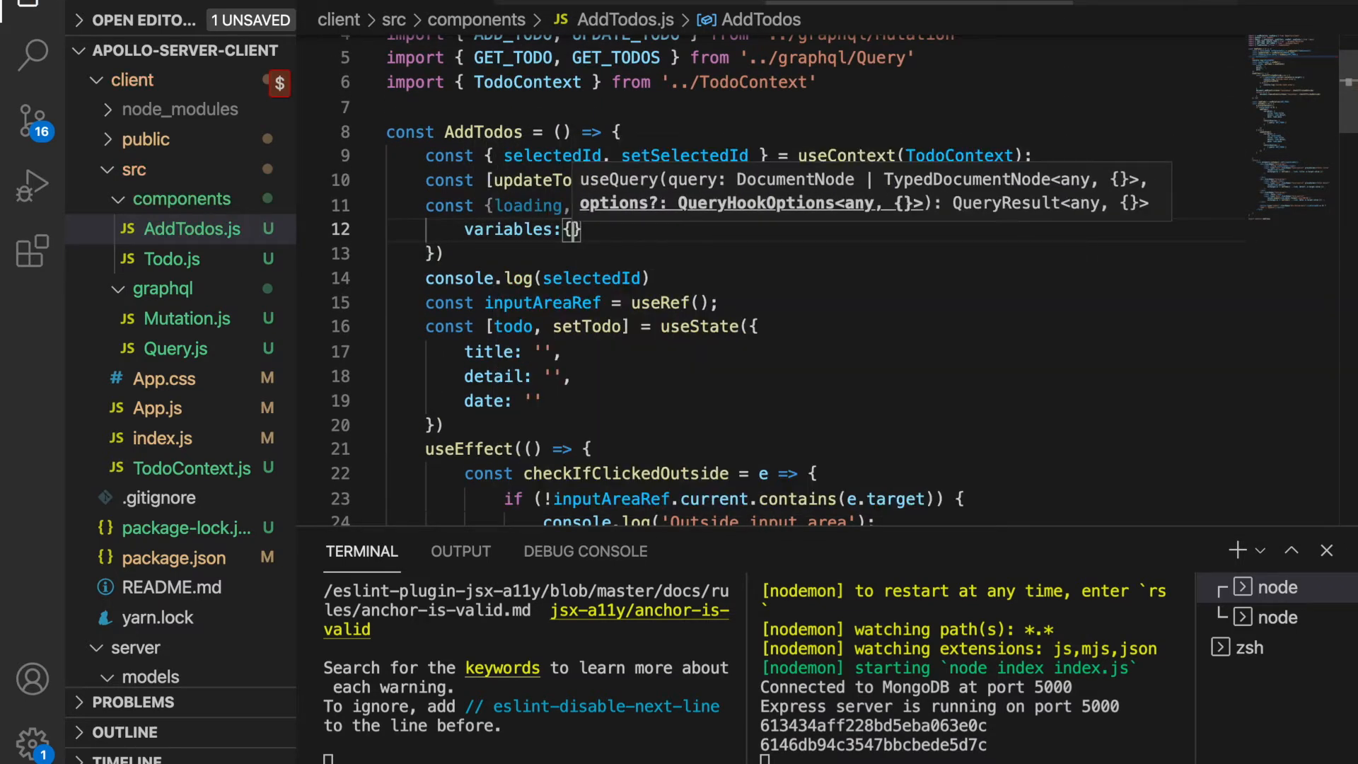
text(id:selectedId)
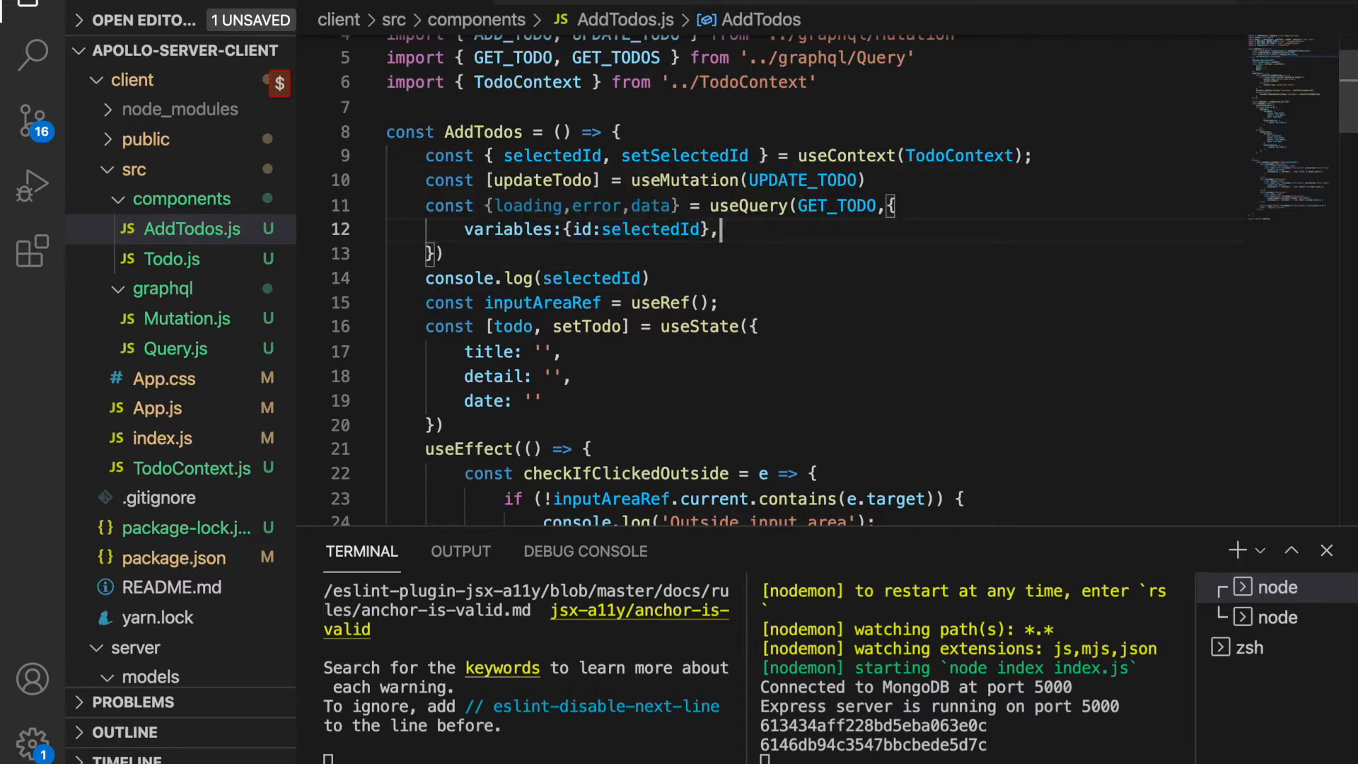
Step: Add an onCompleted callback that calls setTodo(data.getTodo)
text(on)
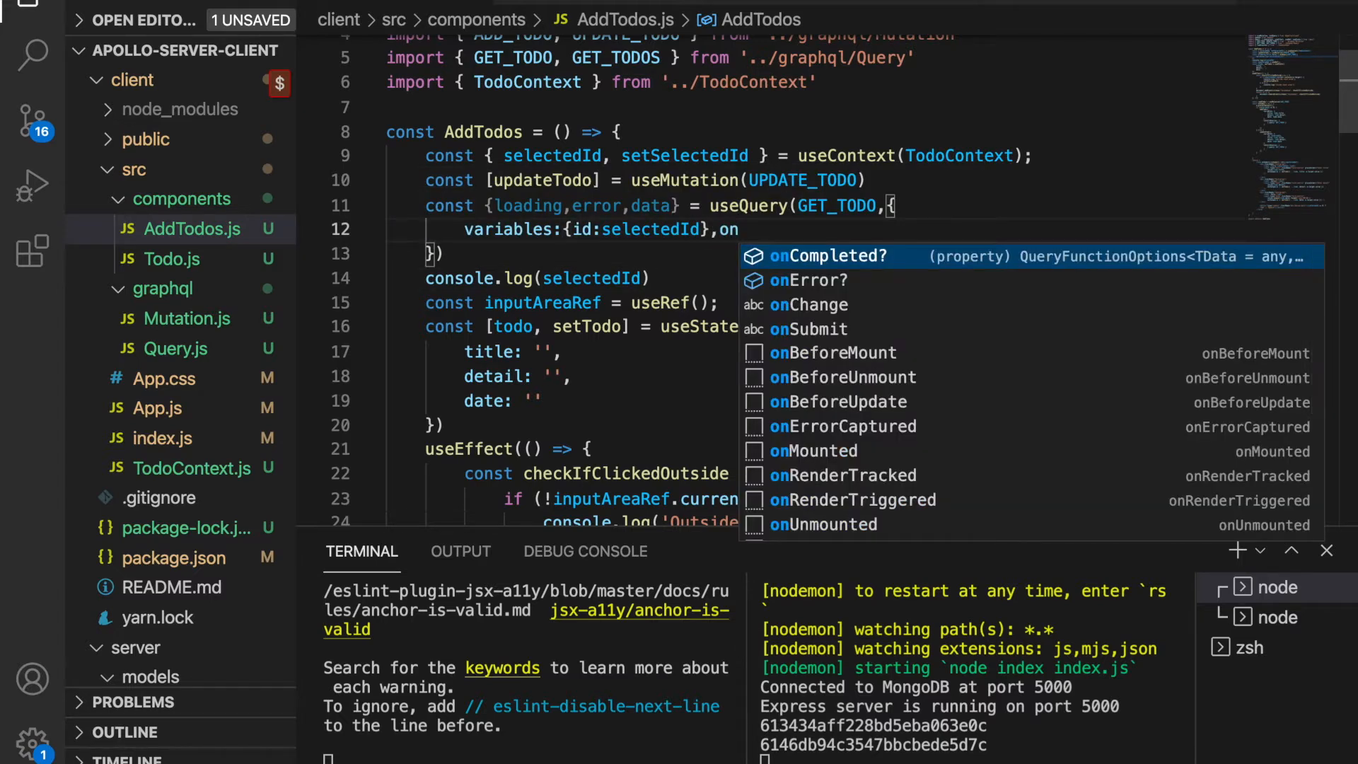
text(C)
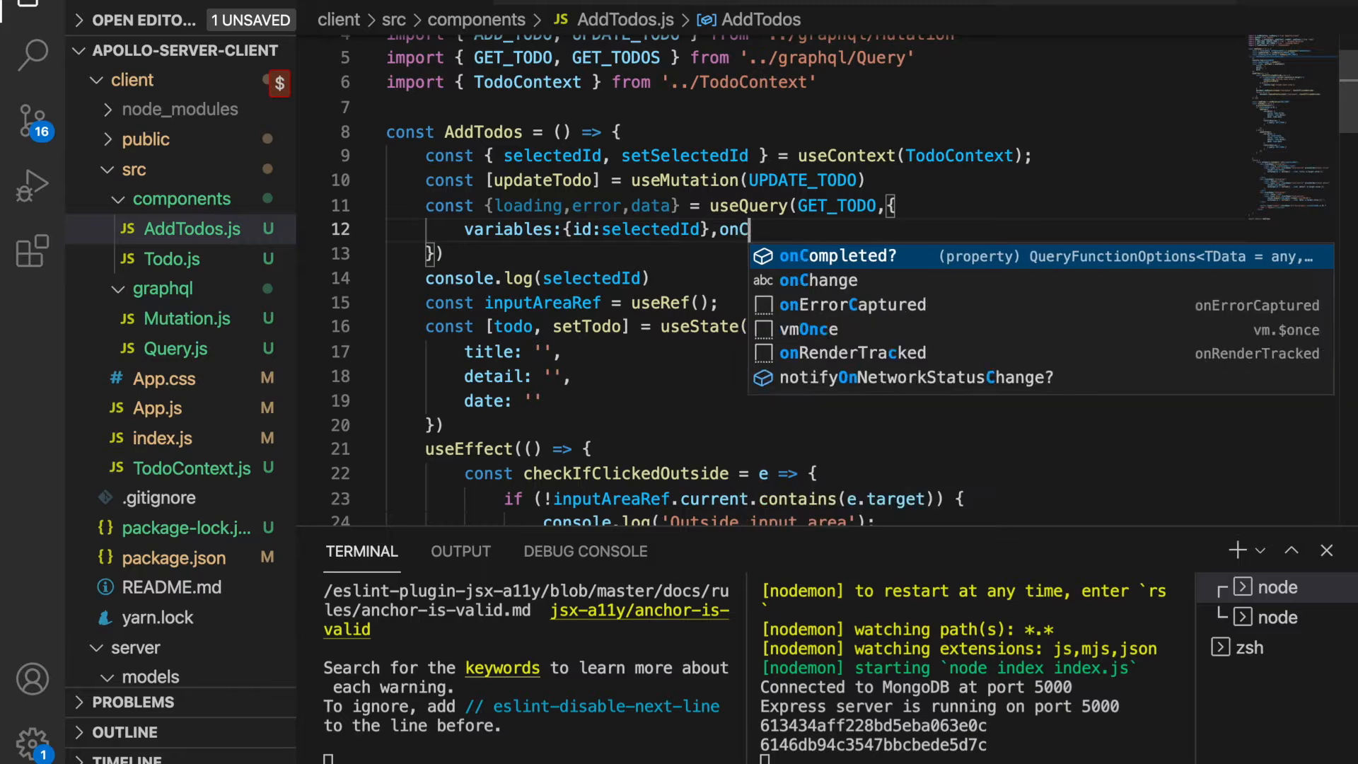
text(ompleted:(data)
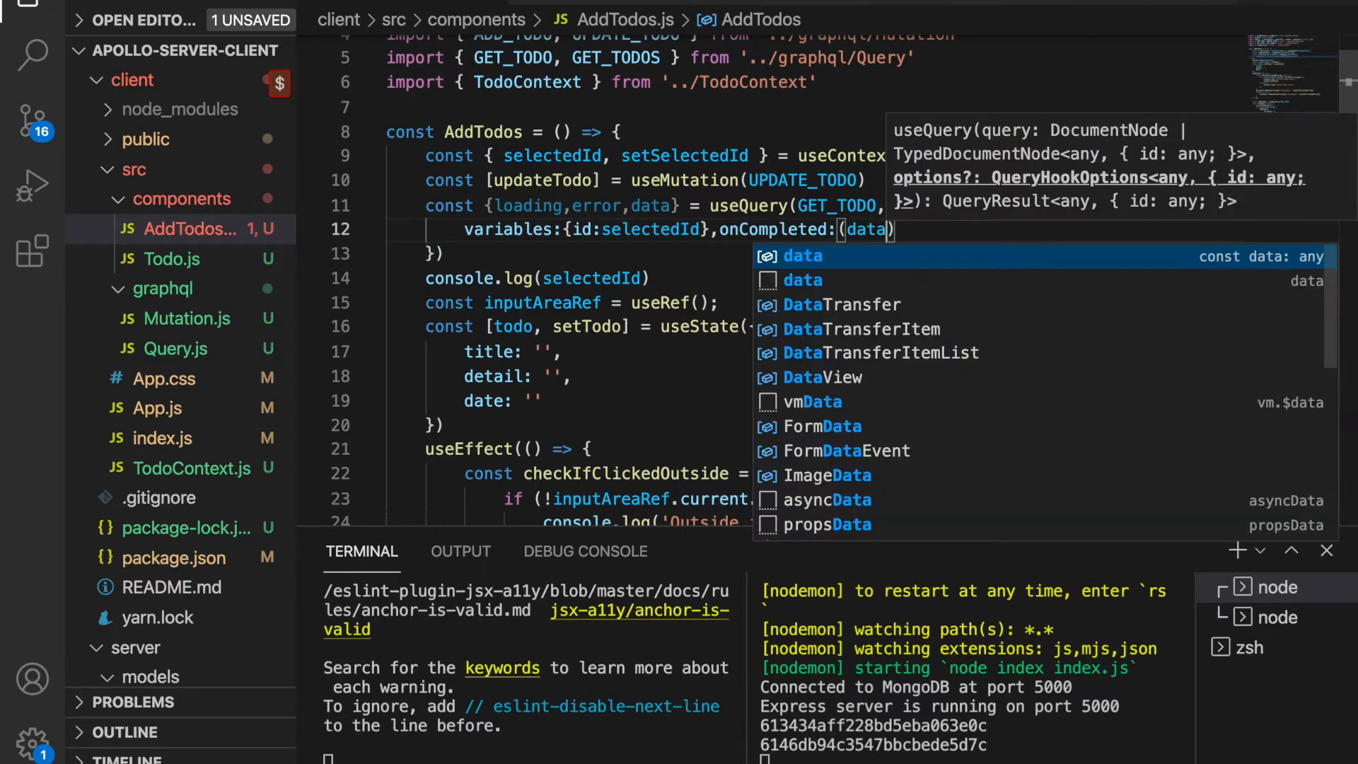
text(=>)
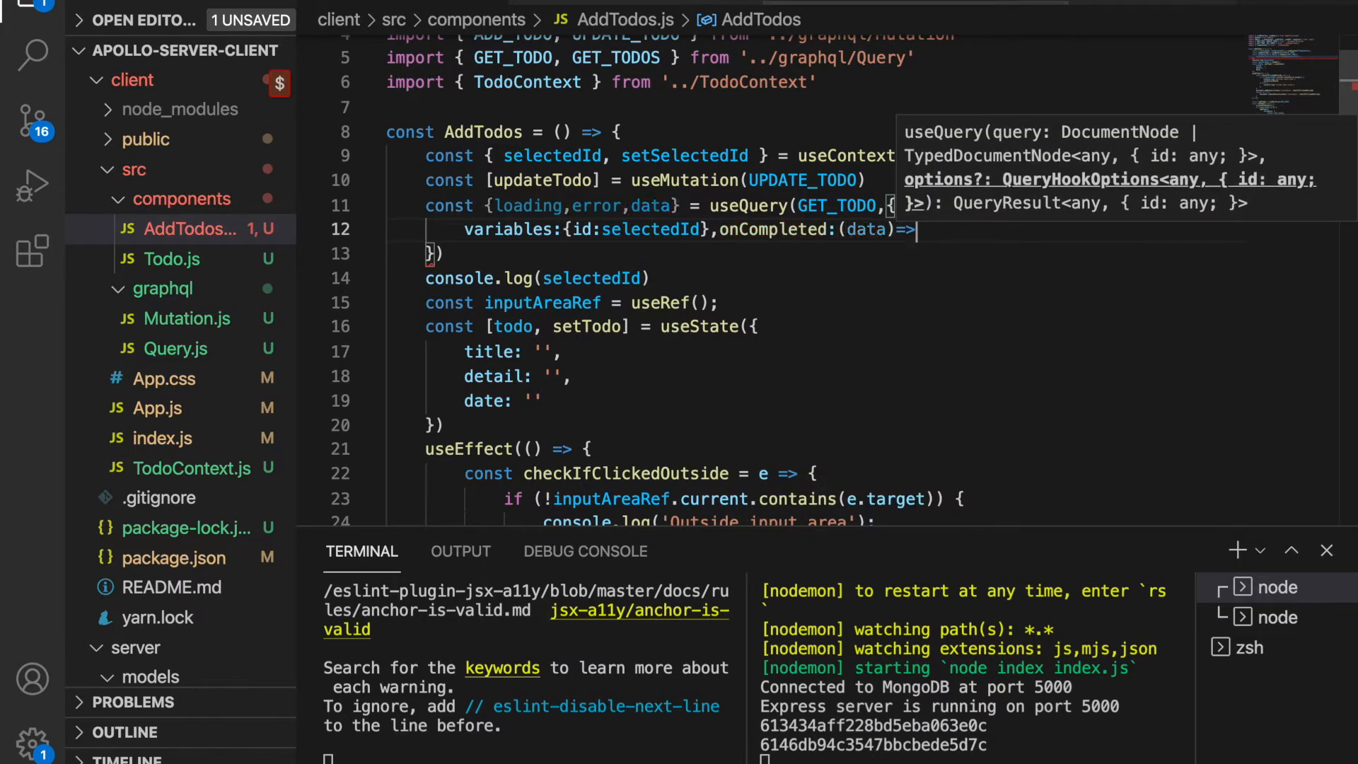
text(setTodo(d)
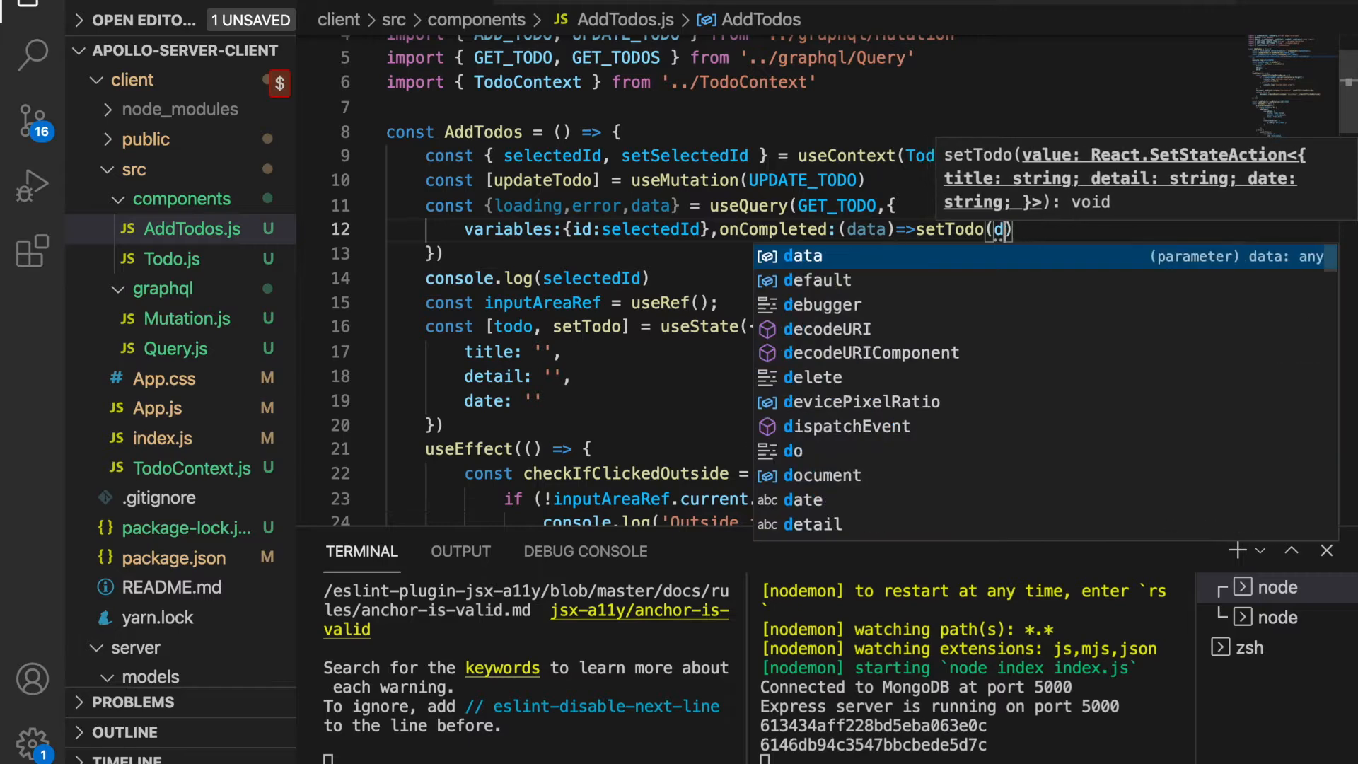
text(.getTodo)
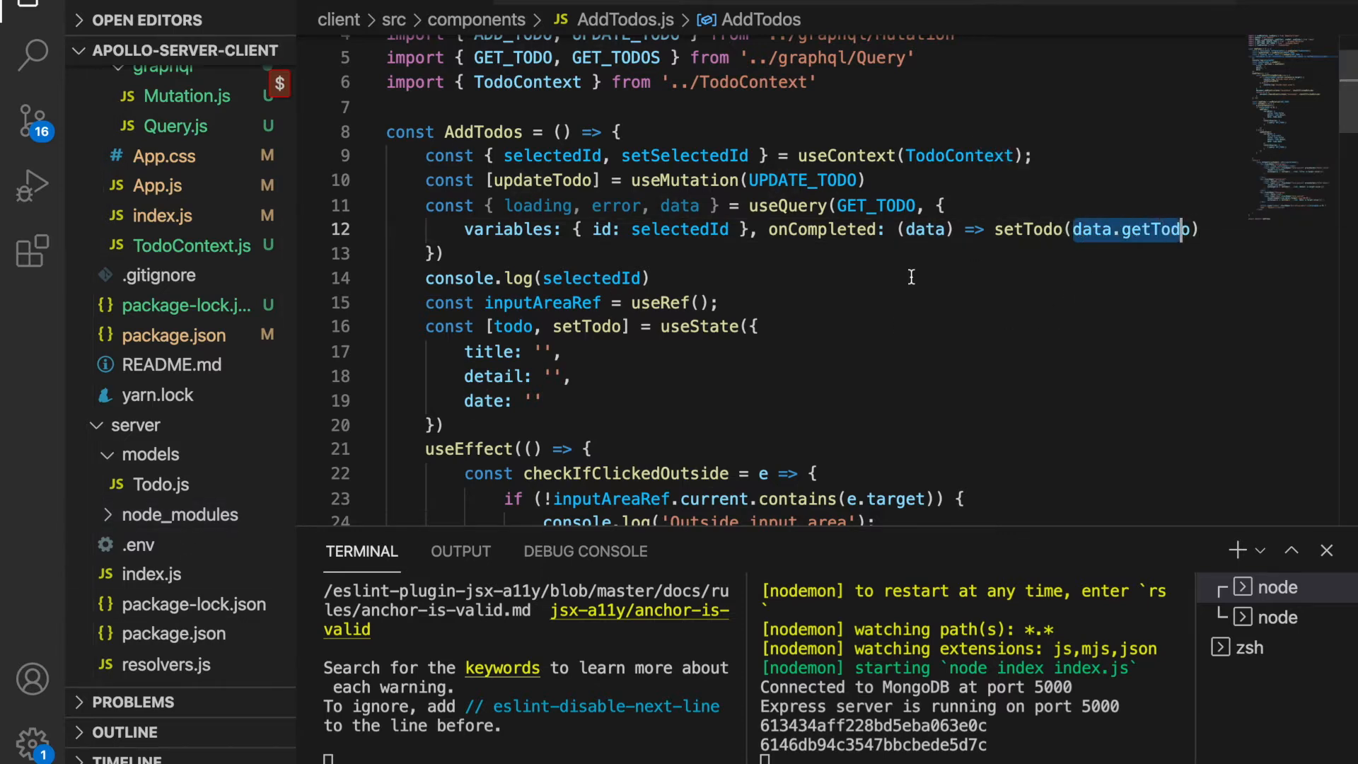
Step: Review the server's getTodo typeDefs and resolver, then add console.log(data) in AddTodos.js
click(164, 642)
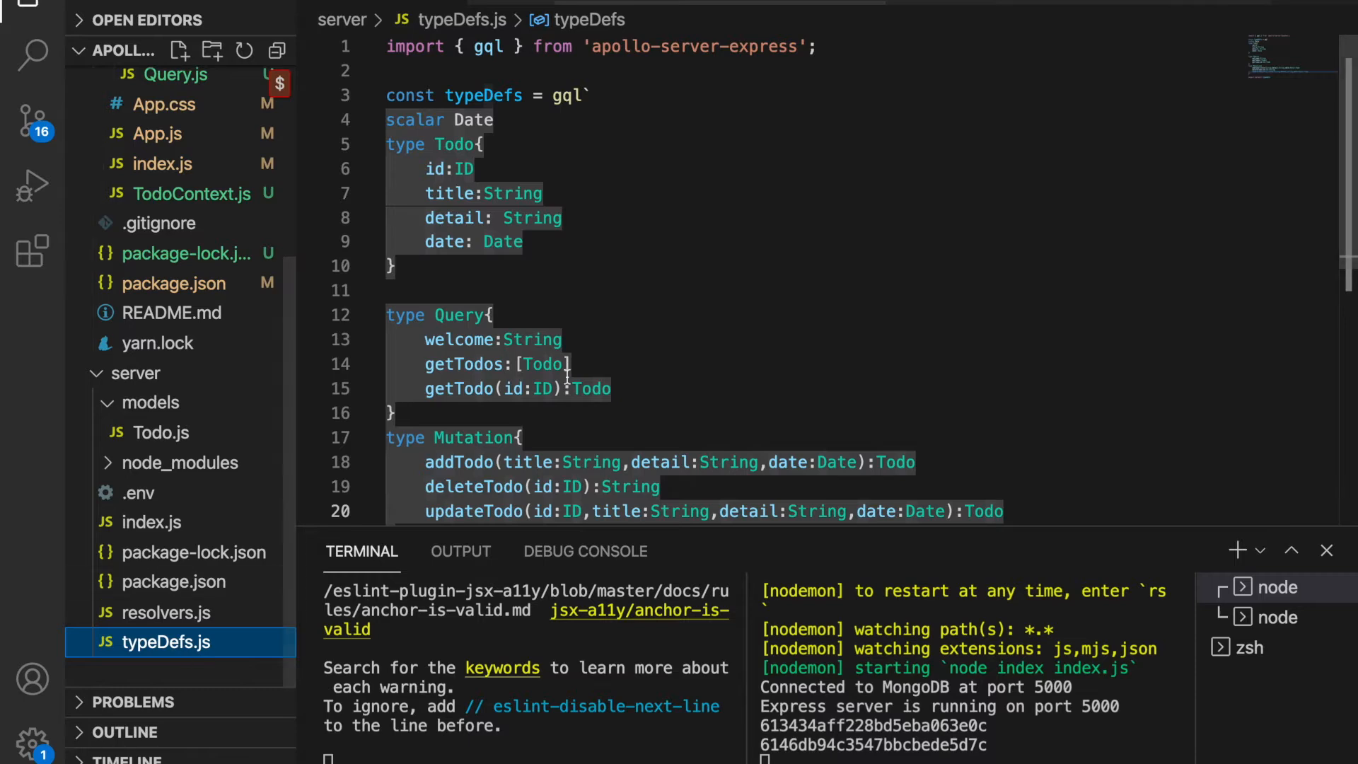
click(164, 611)
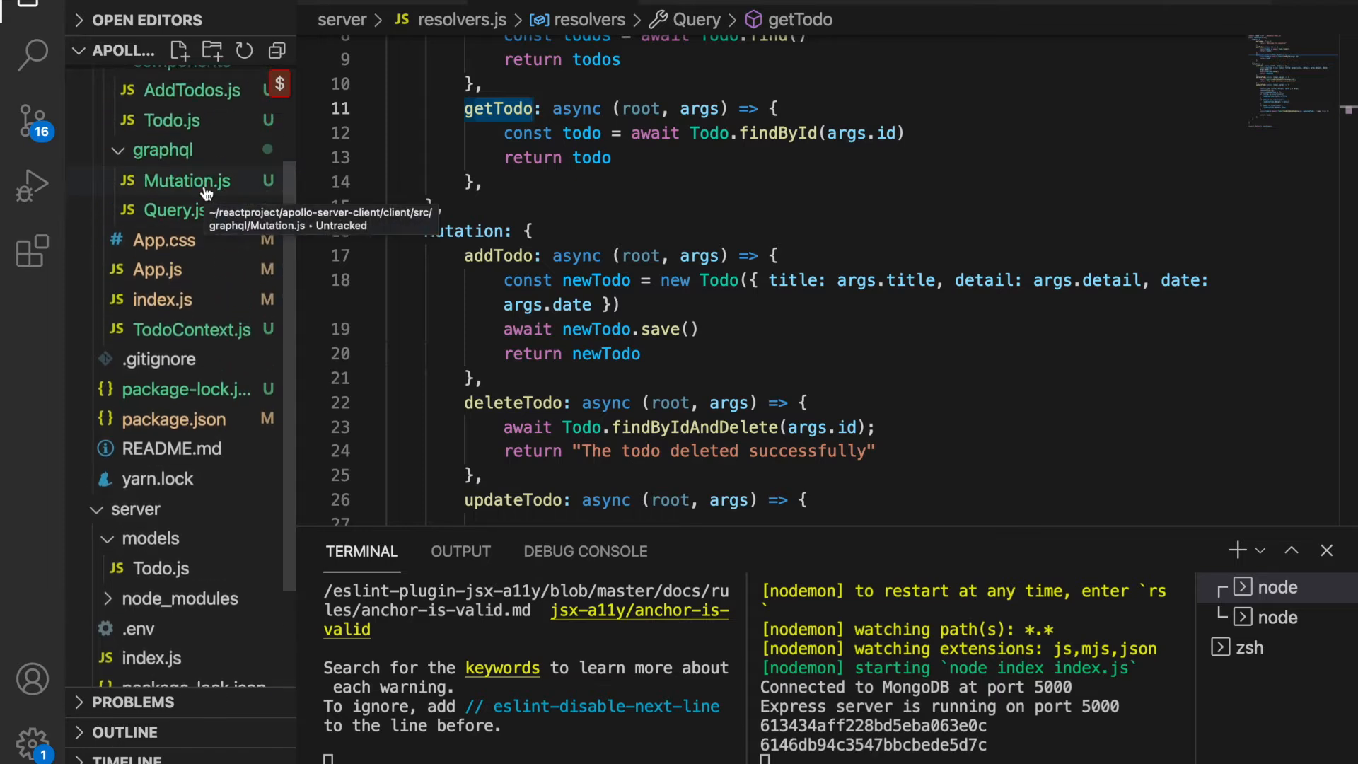
click(174, 209)
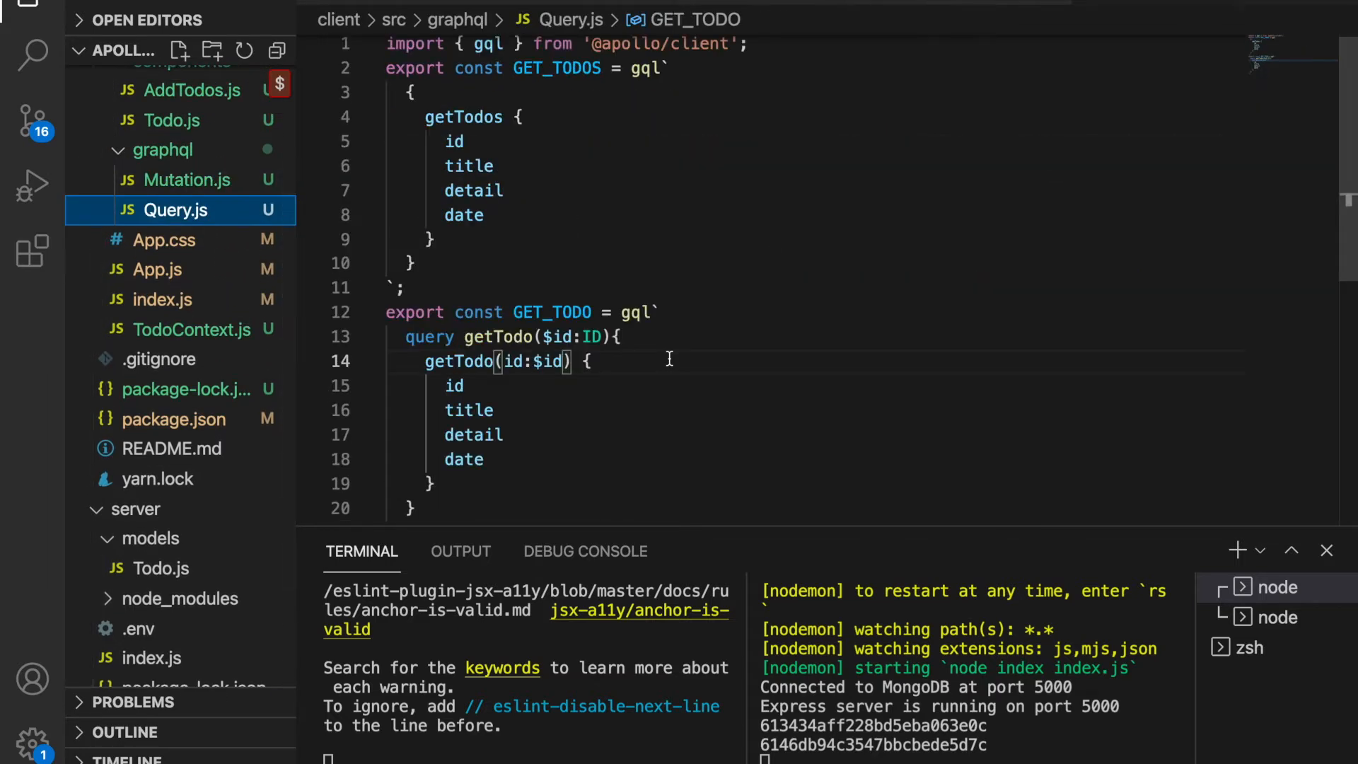
click(191, 90)
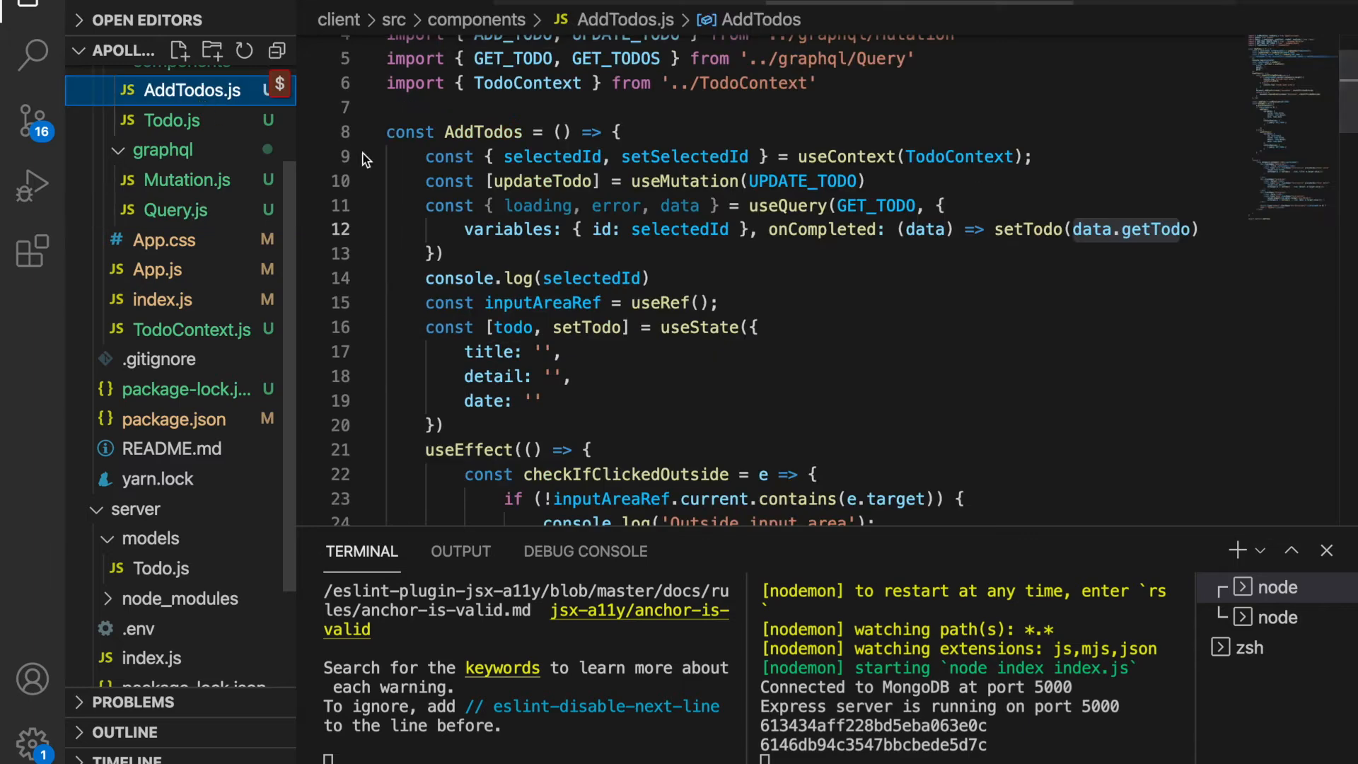
text(cons)
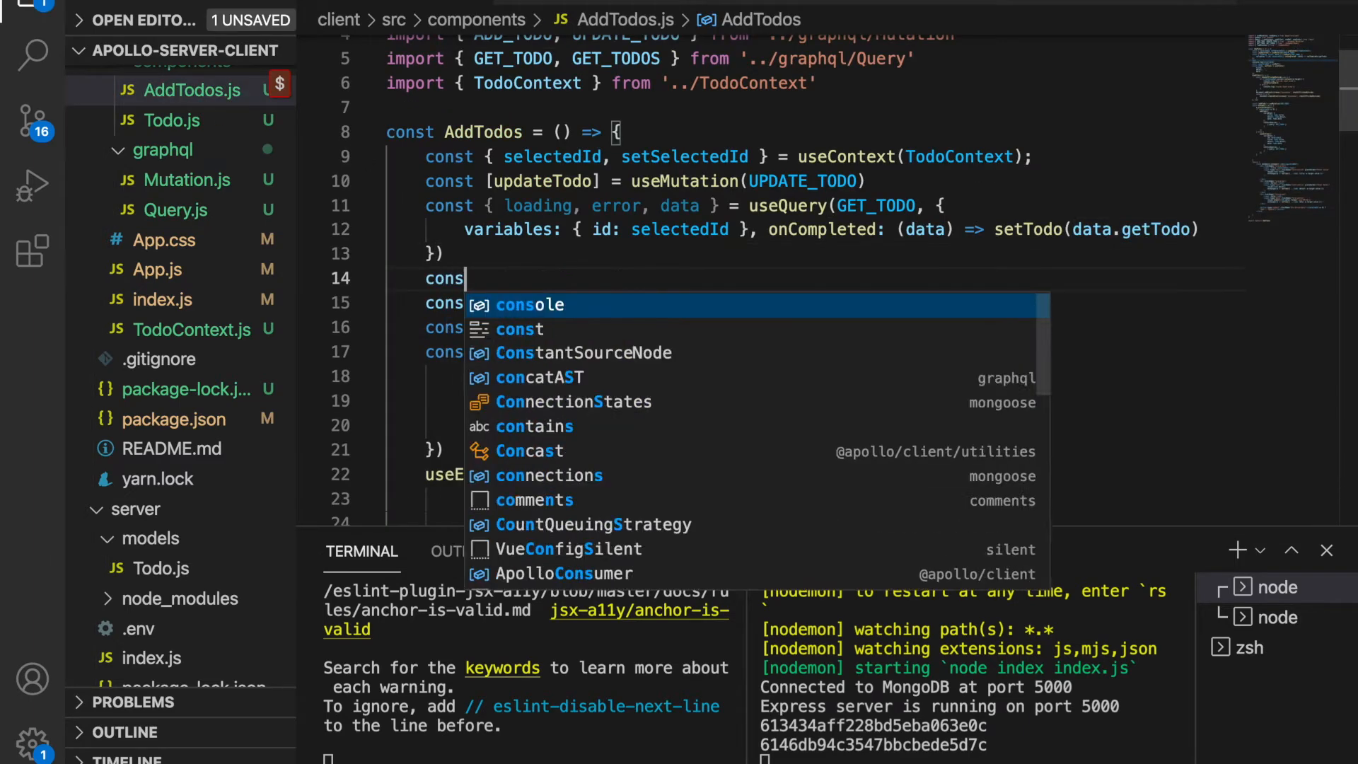
text(ole.log(d)
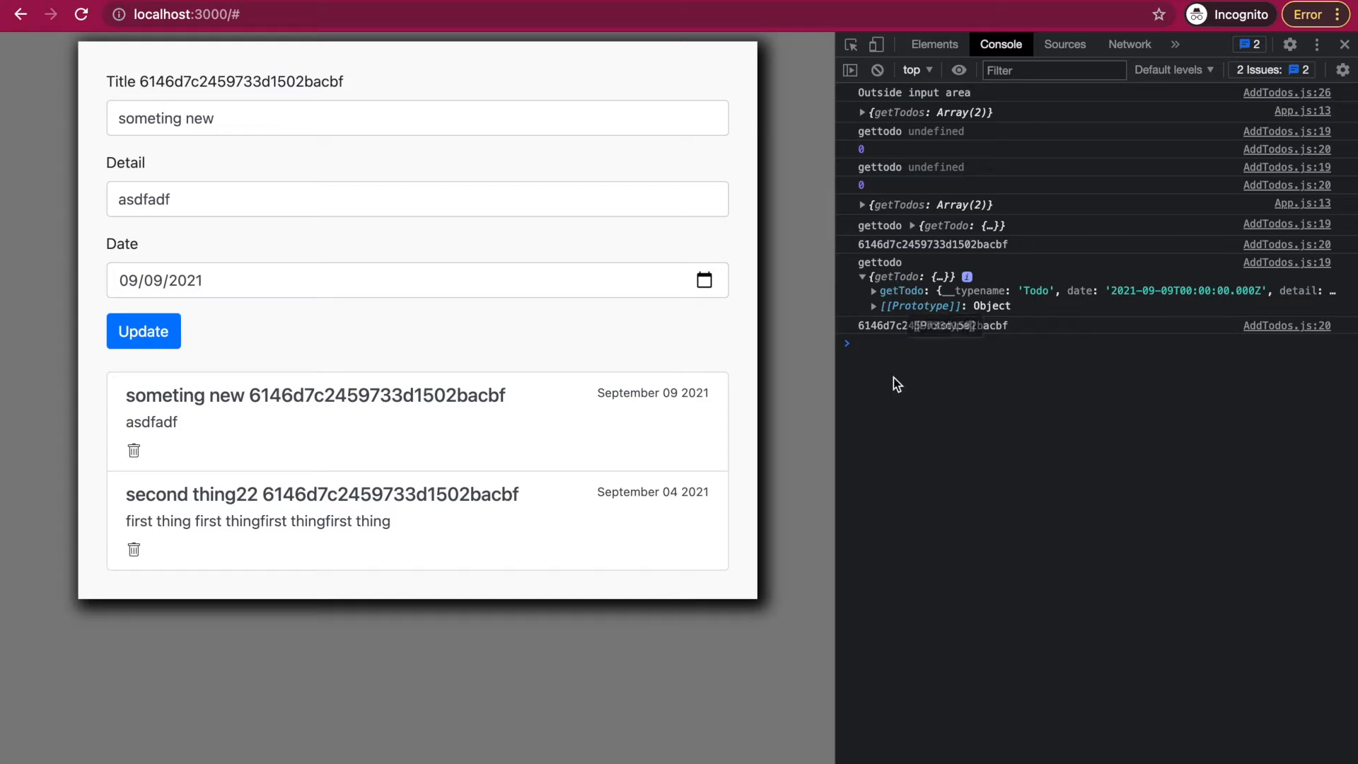
Step: Expand the logged getTodo object in the DevTools console to see its fields
click(874, 292)
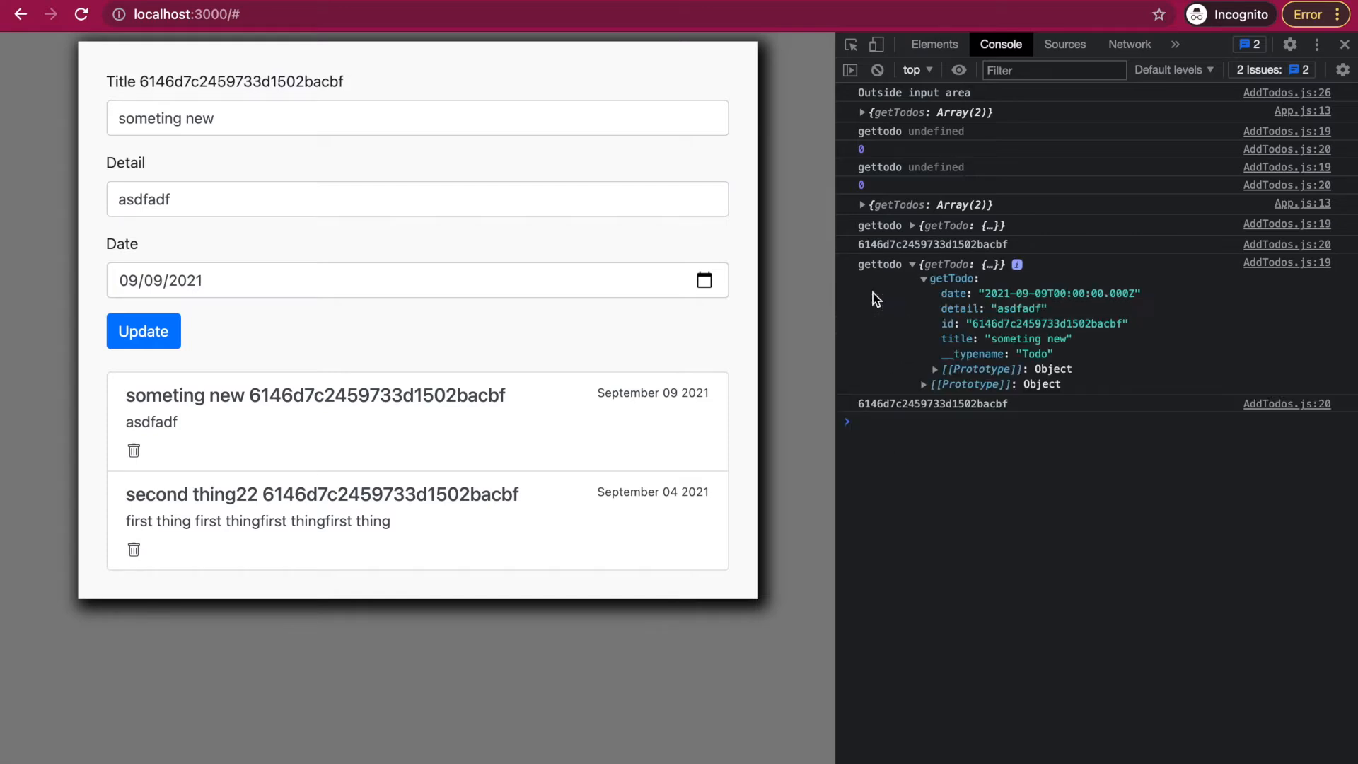
mouse_move(974, 351)
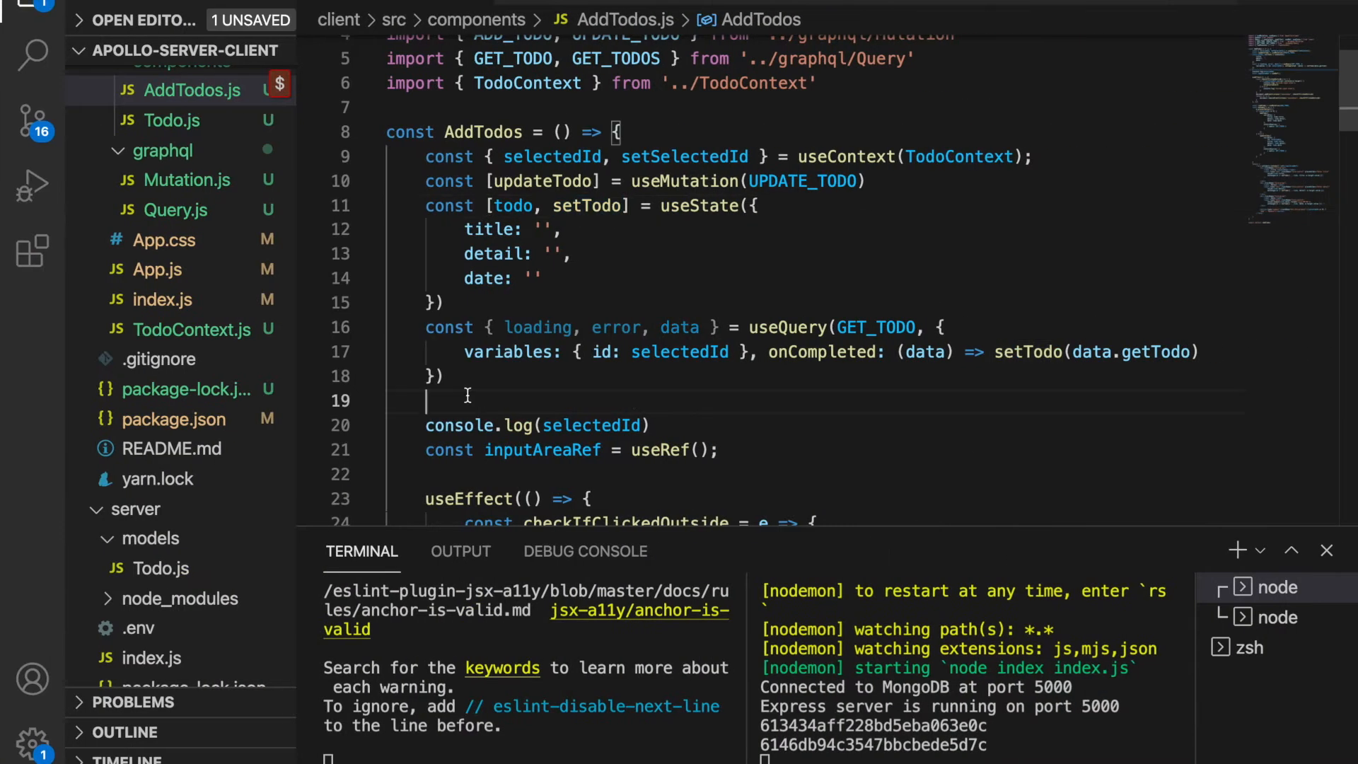
Step: Log data?.getTodo below the moved useQuery block in AddTodos.js
text(console.lo)
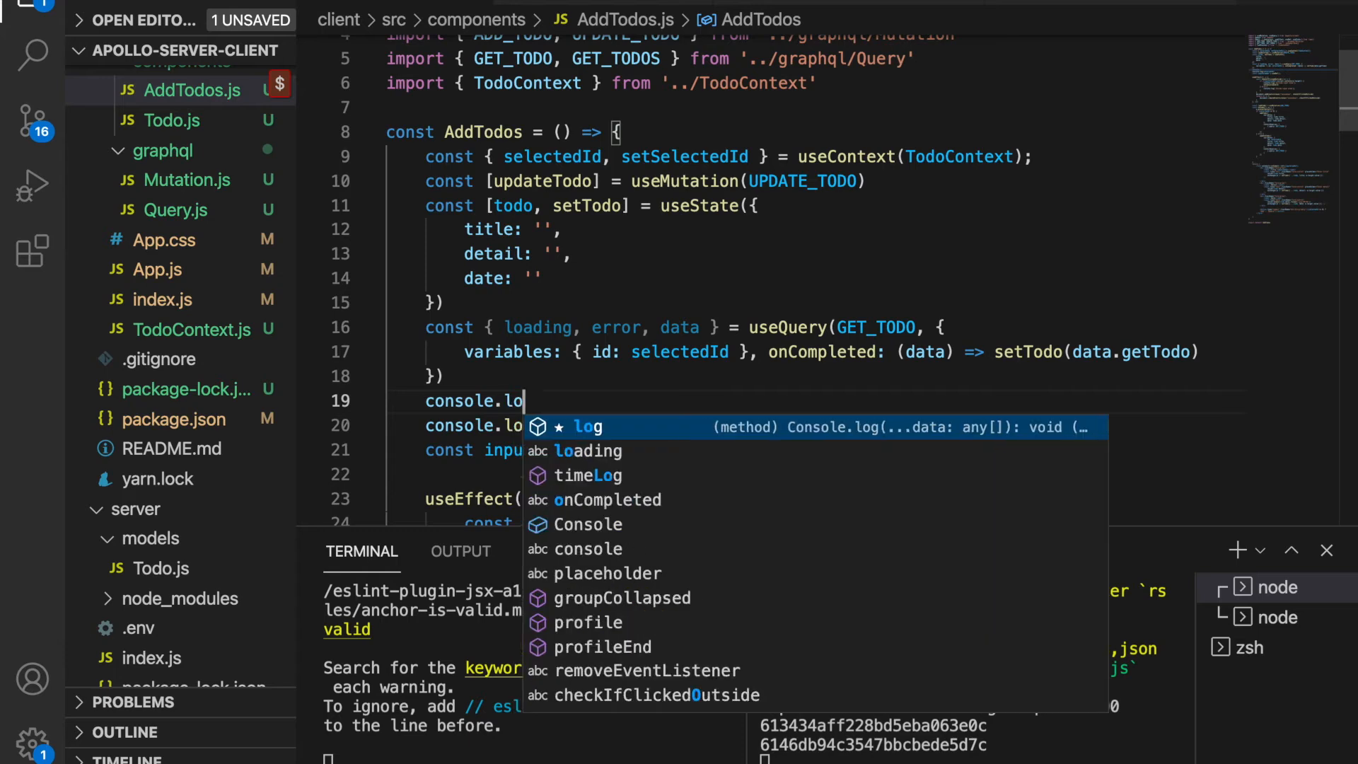
text(g(data.getTodo)
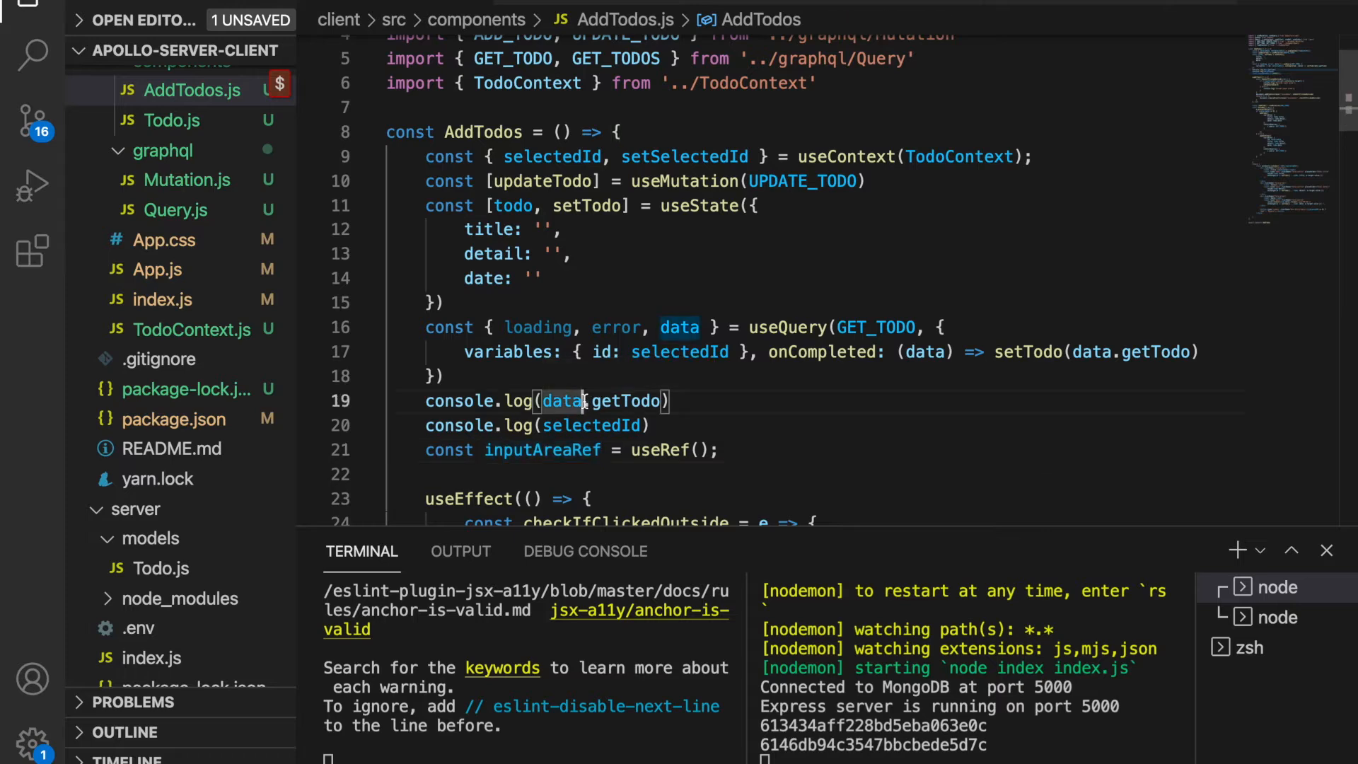
text(?)
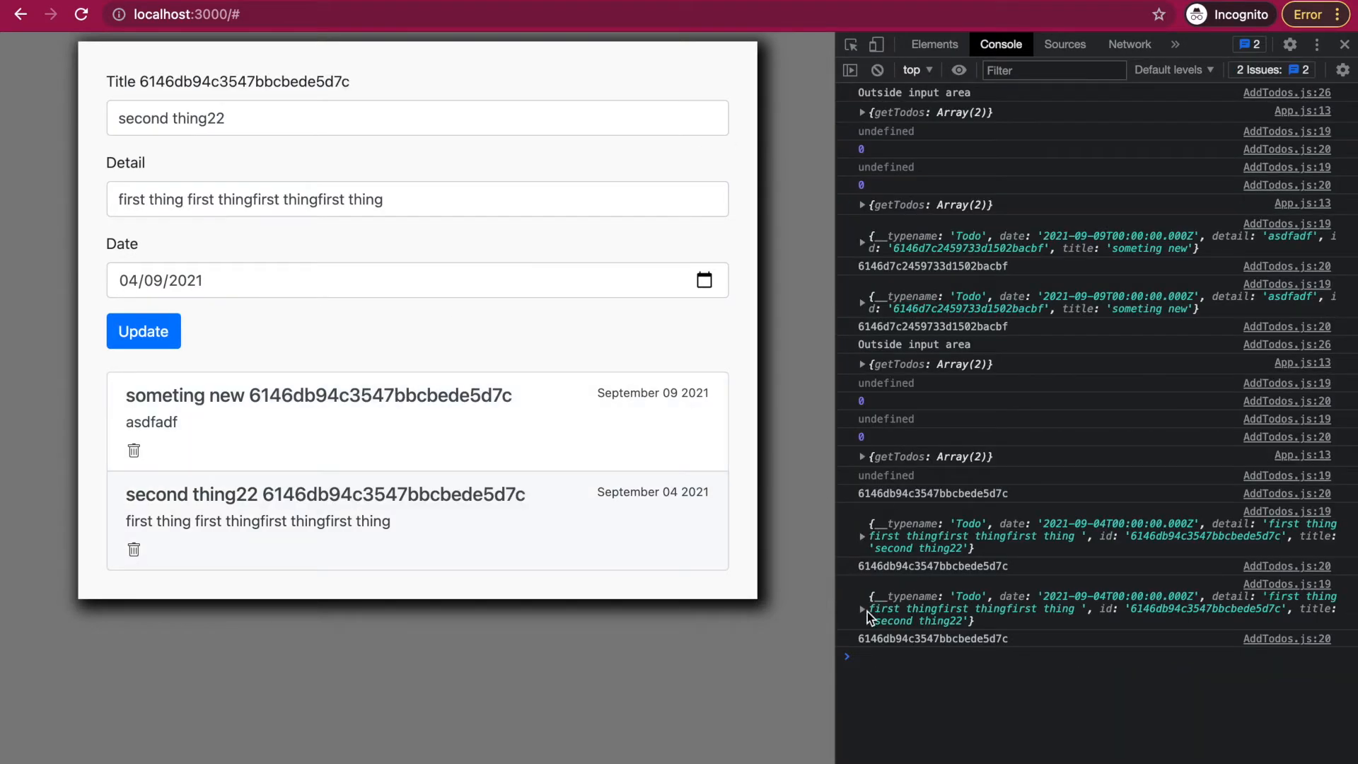
Step: Replace the second todo's detail with 'second thing' and save it with Update
click(861, 608)
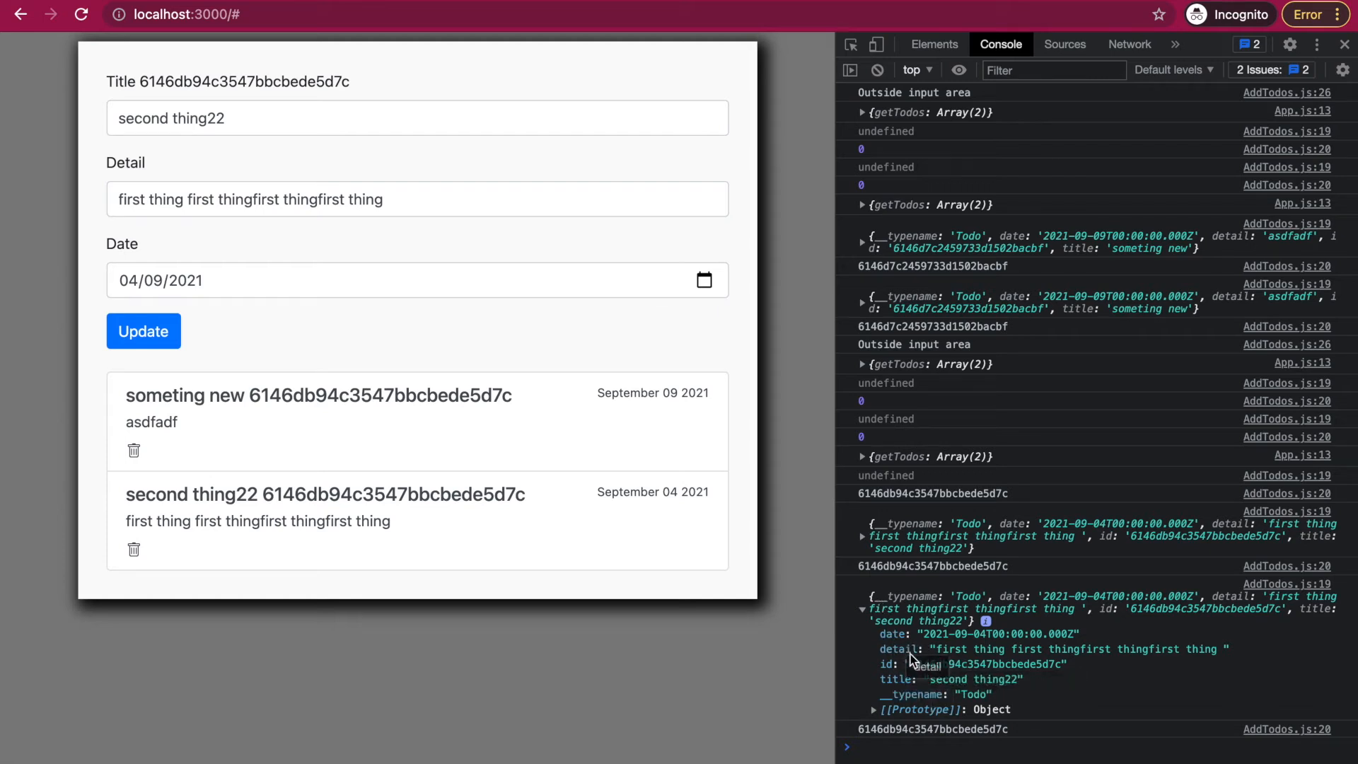
mouse_move(370, 113)
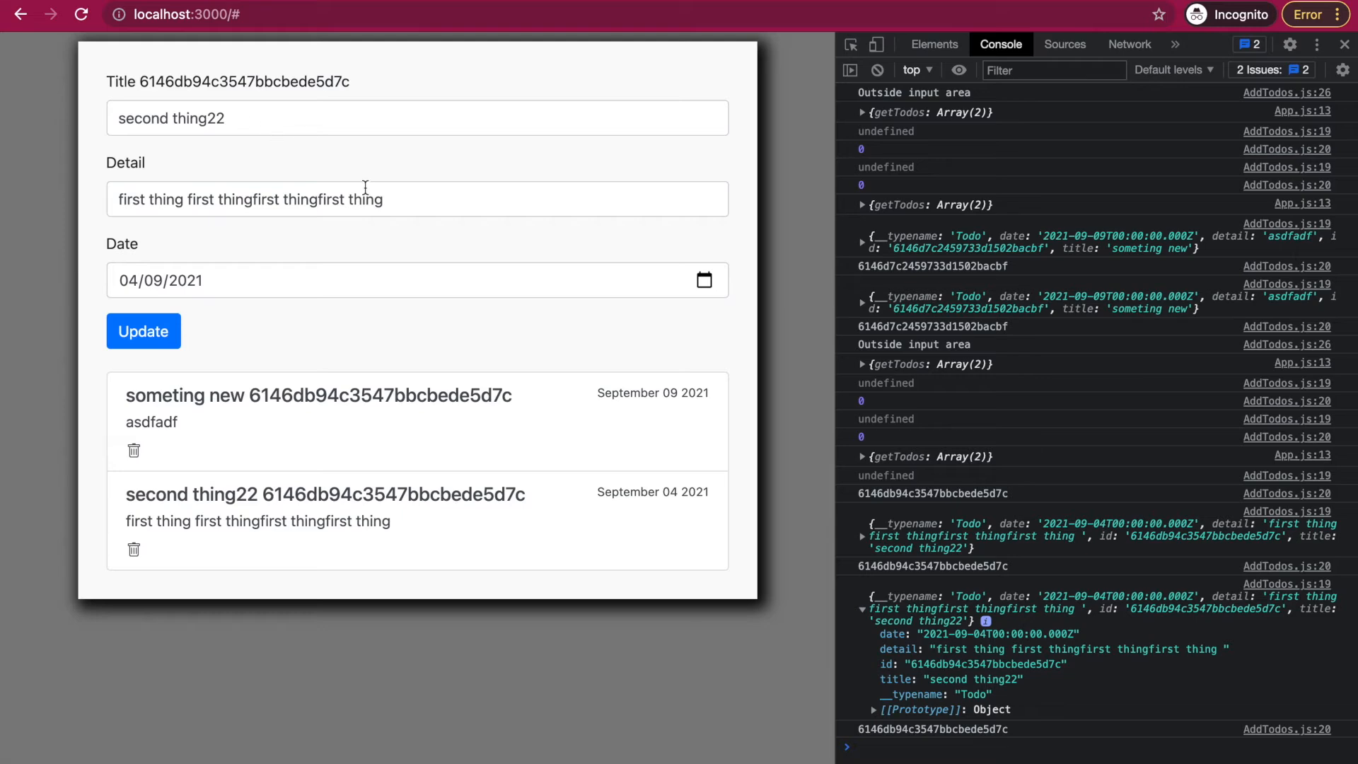
triple_click(252, 198)
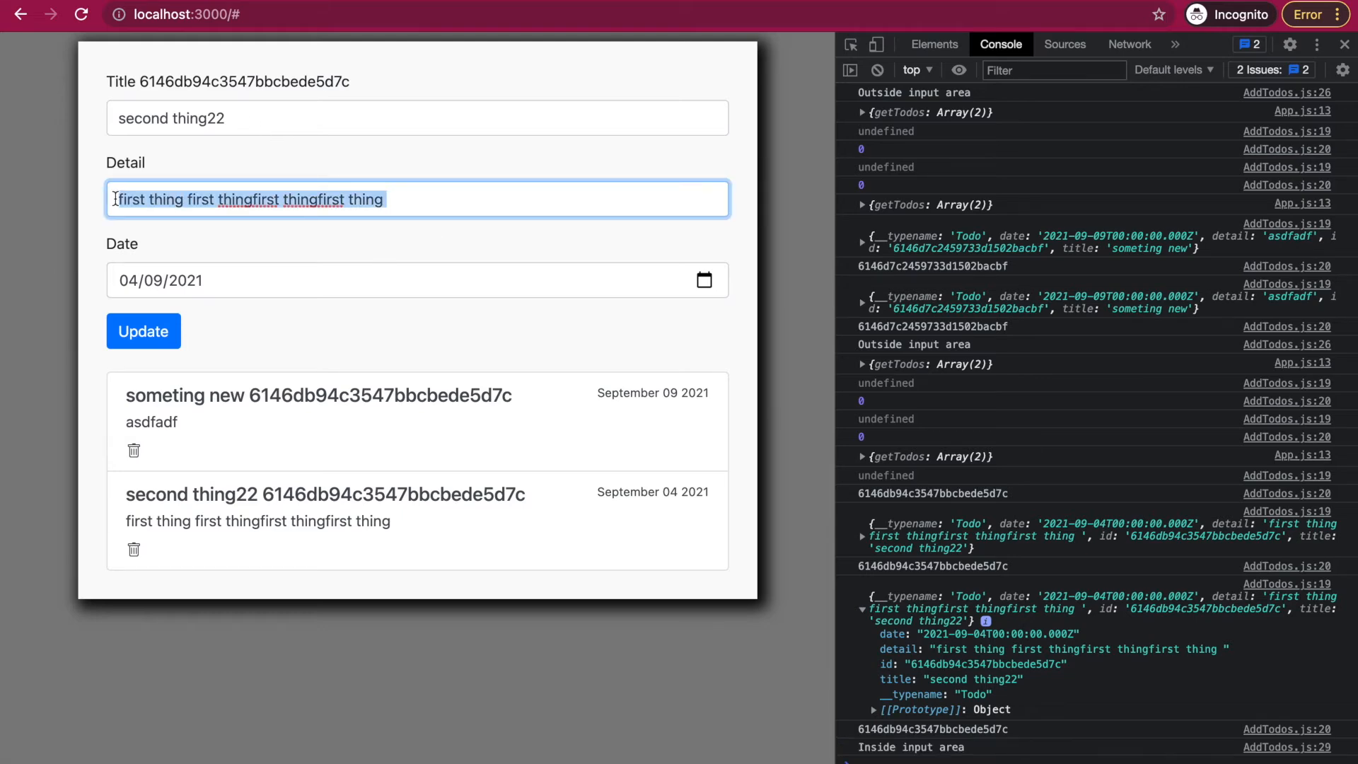
text(second th)
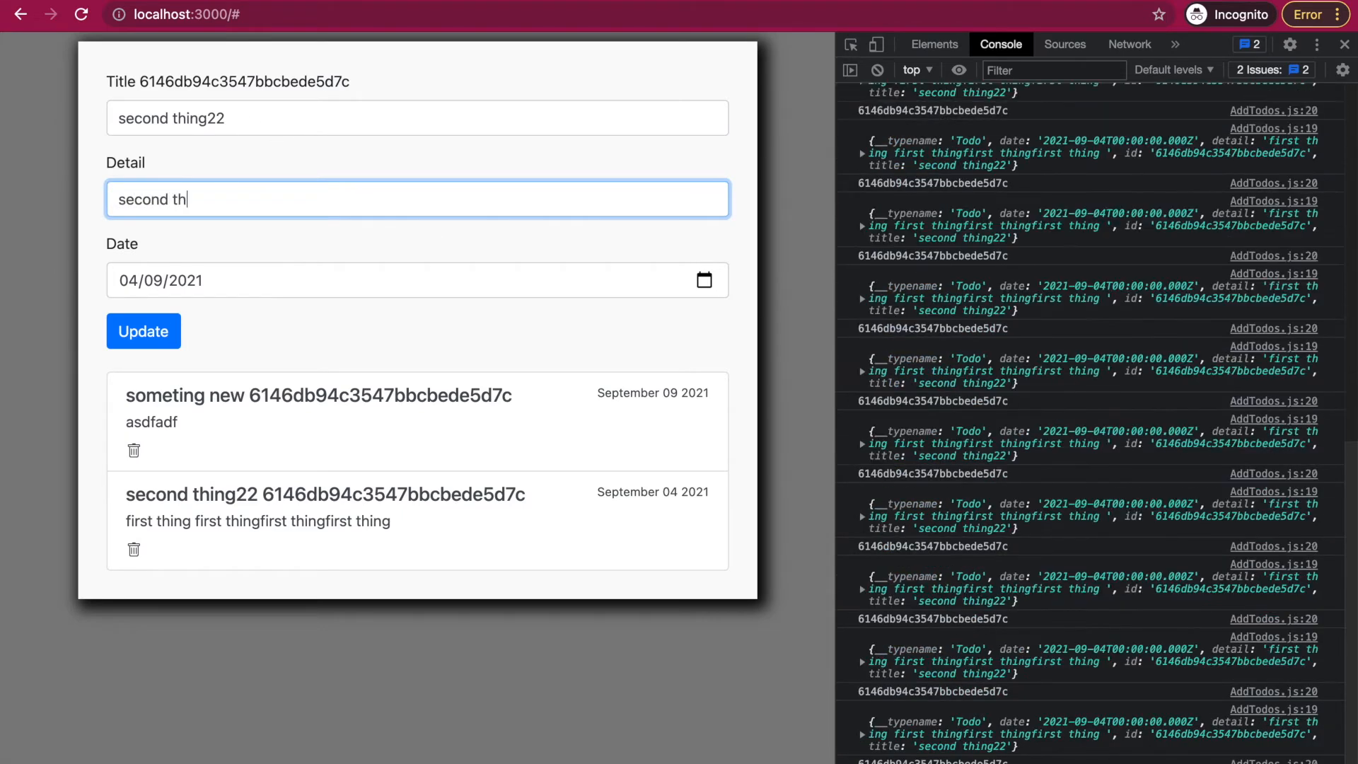
click(142, 331)
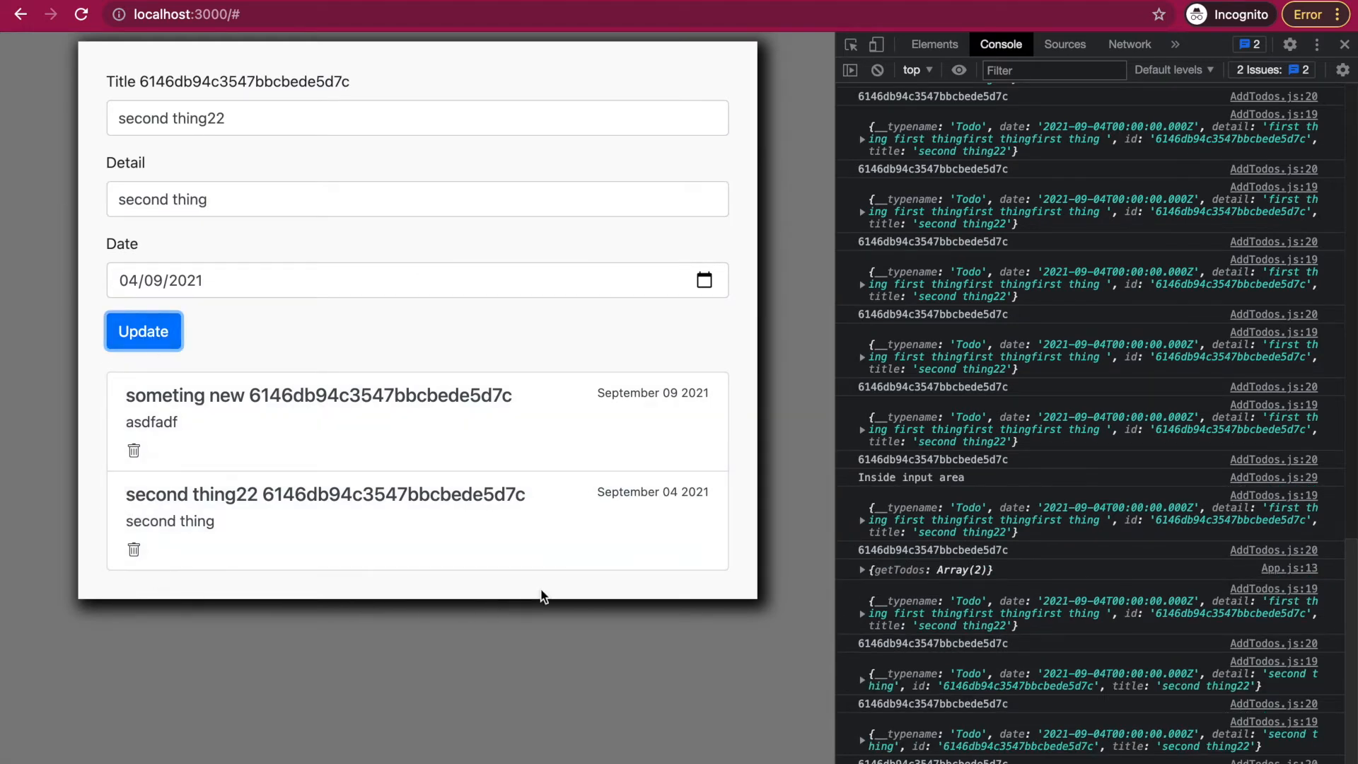
mouse_move(26, 245)
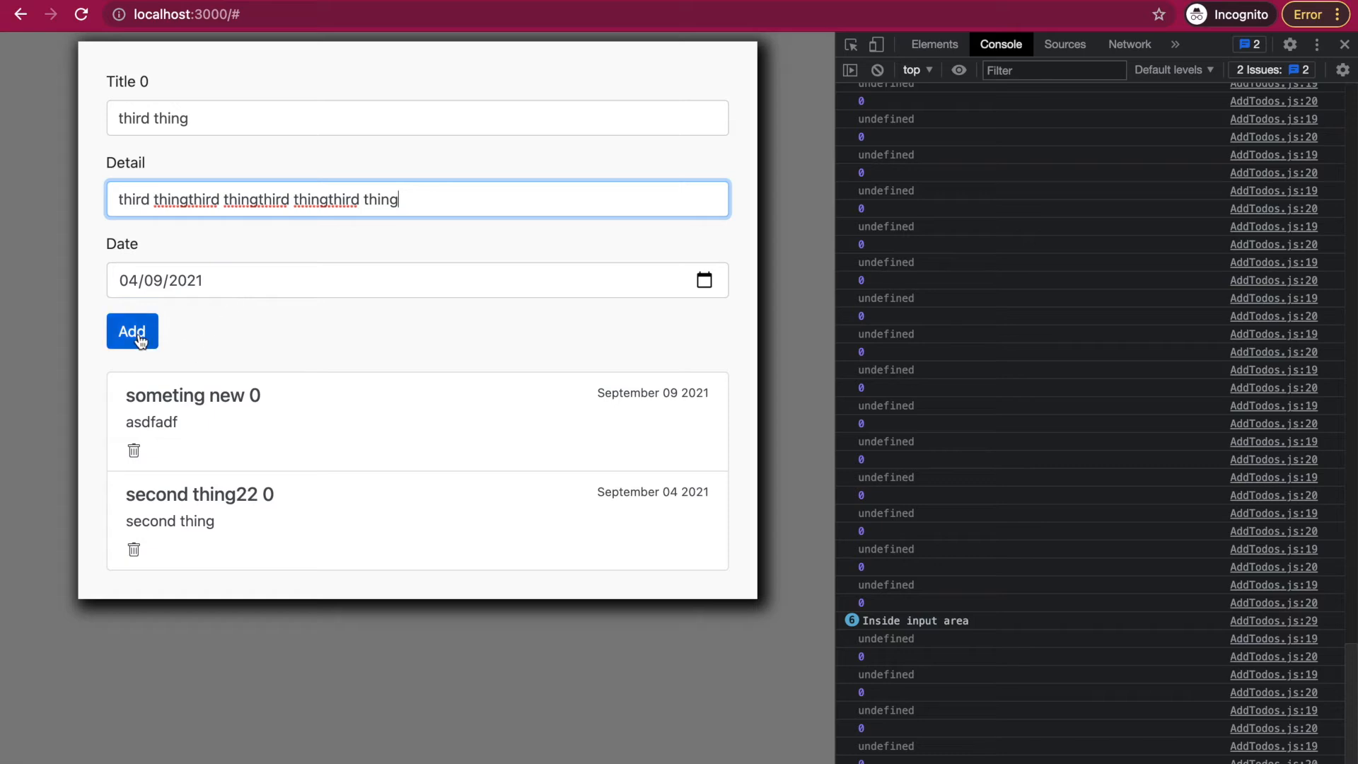
Step: Add the 'third thing' todo using the filled title and detail
click(132, 331)
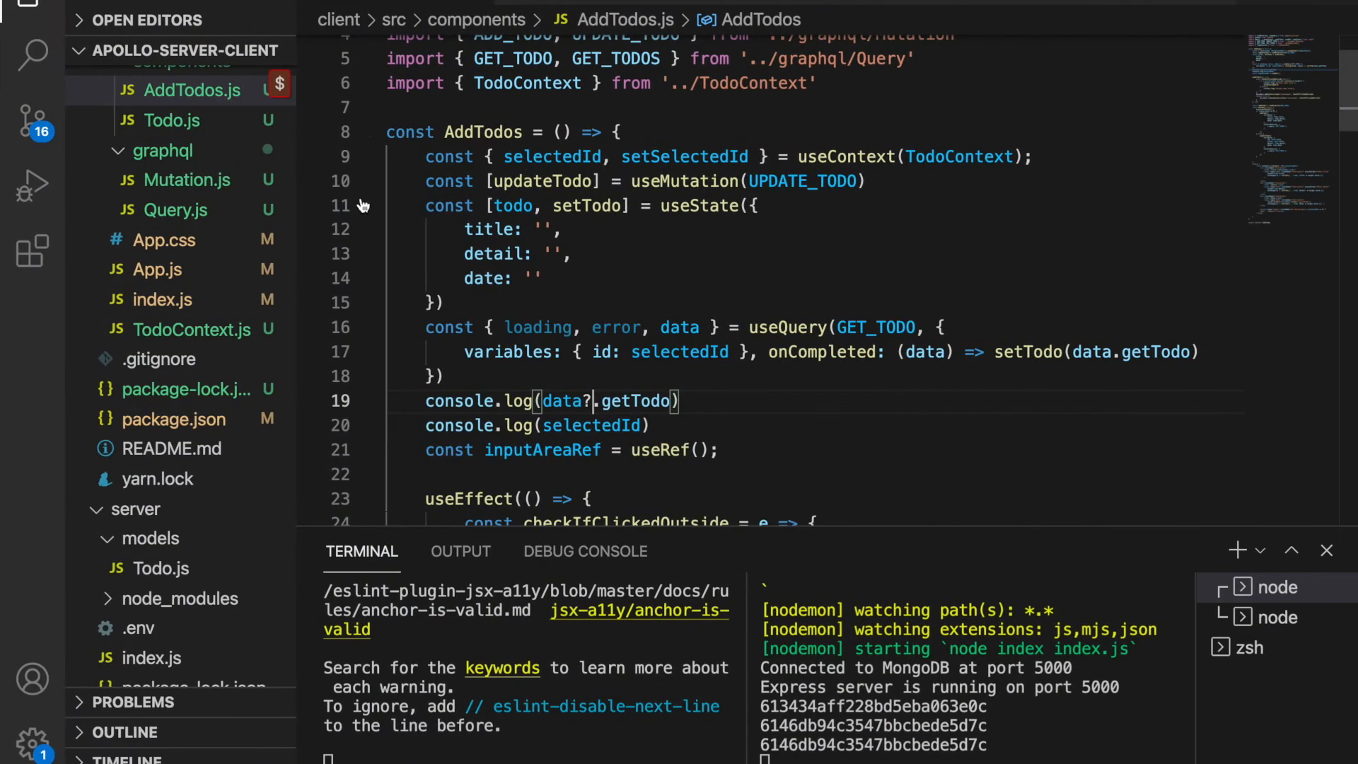
Step: Find selectedId in Todo.js and remove {selectedId} from the title markup
click(172, 208)
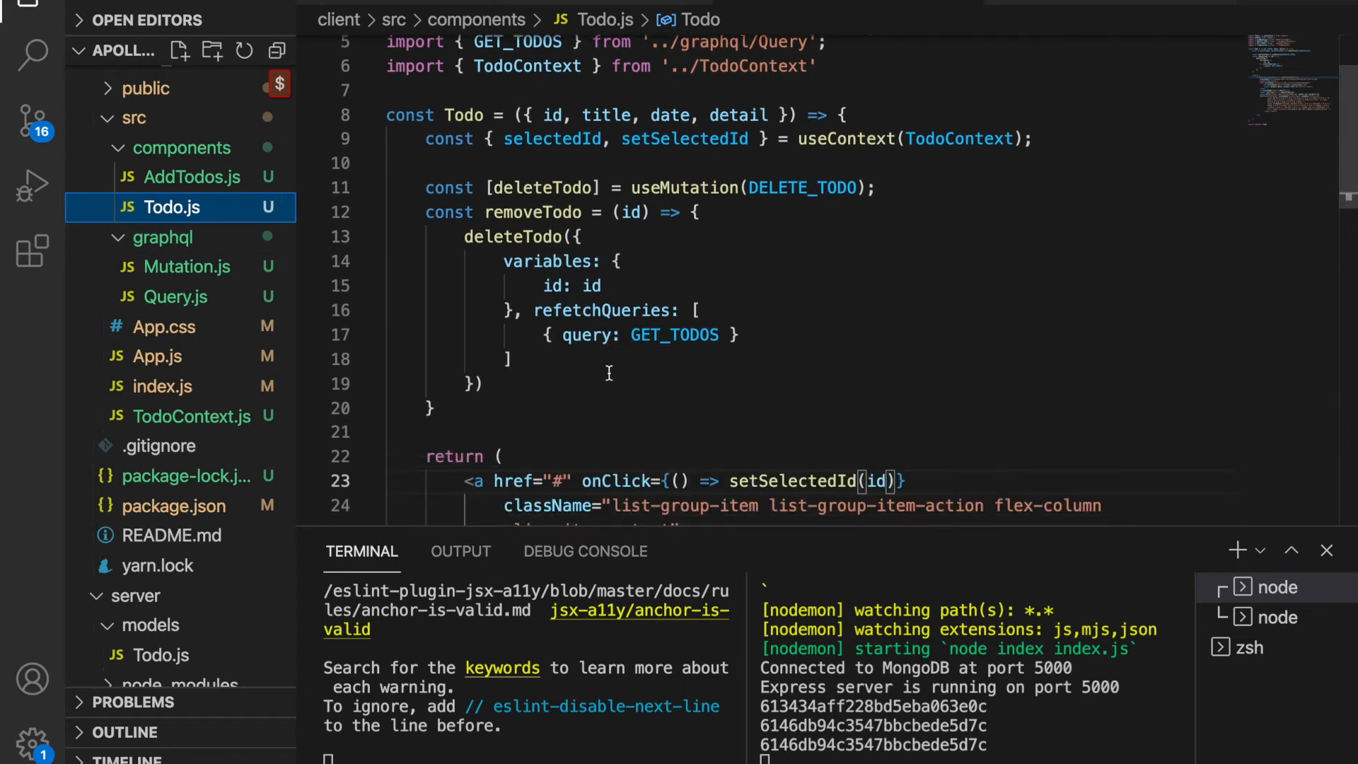
text(selecte)
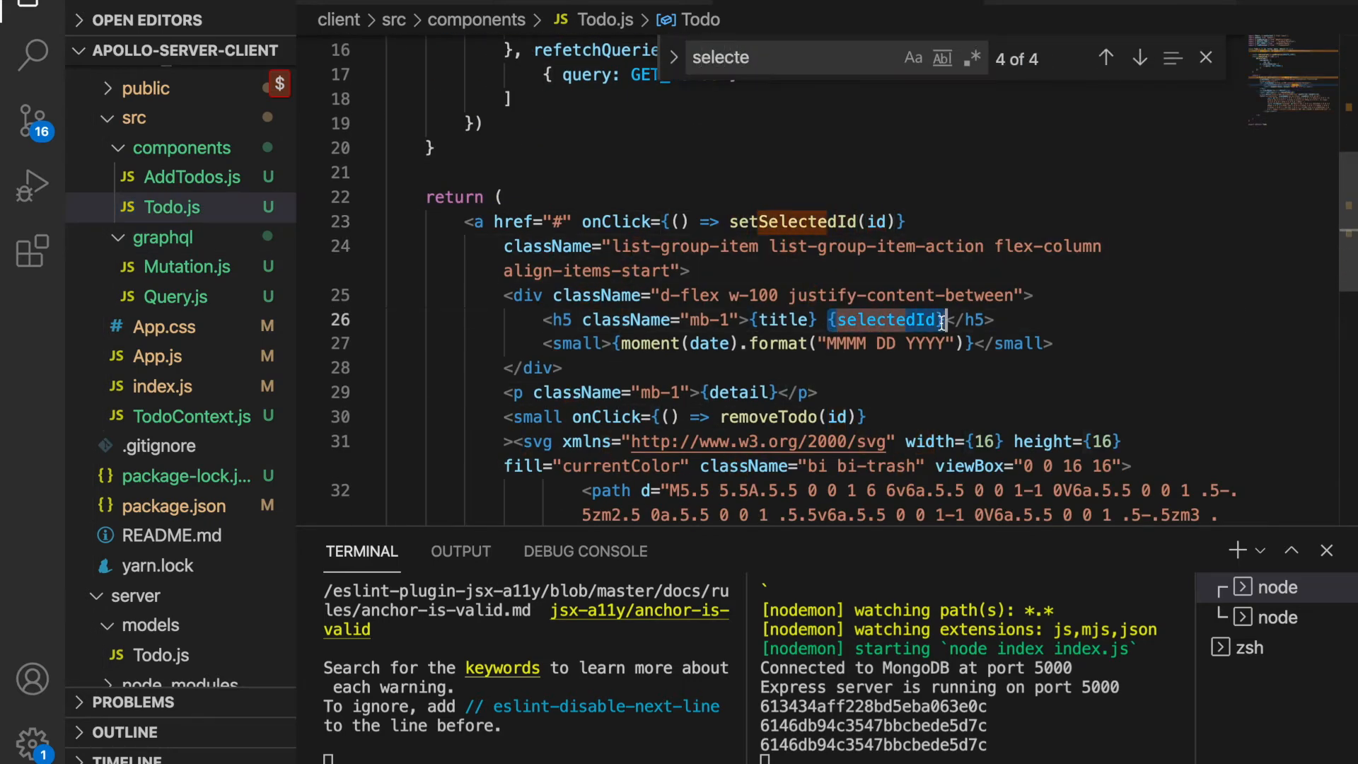
click(189, 177)
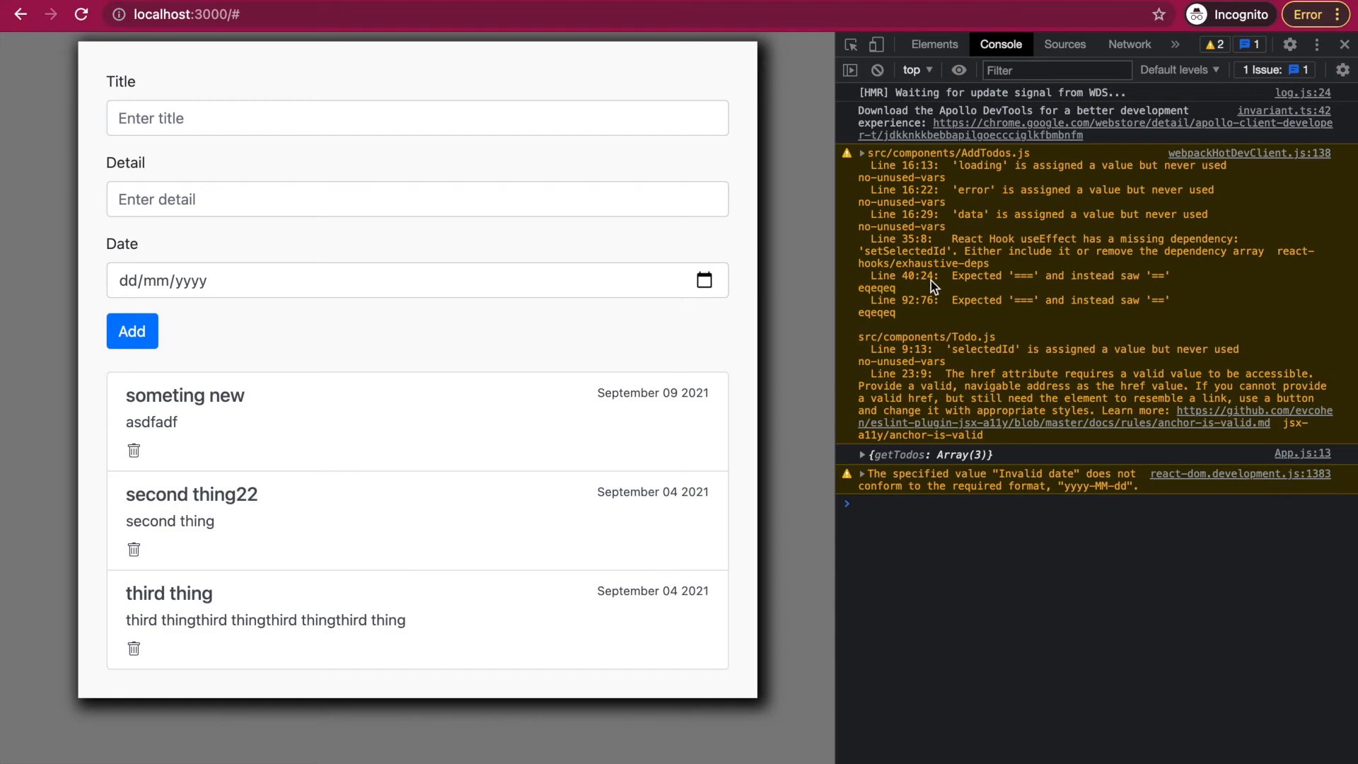
mouse_move(908, 287)
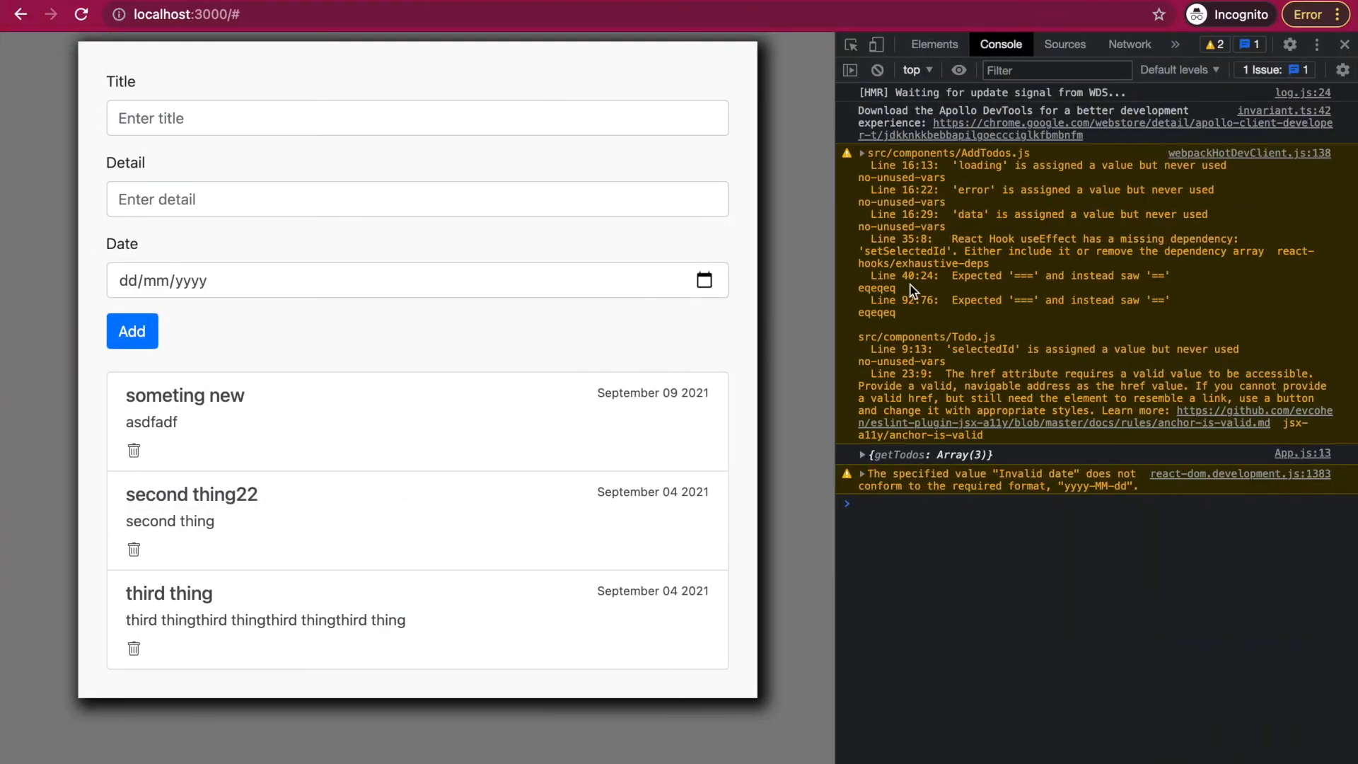
mouse_move(919, 314)
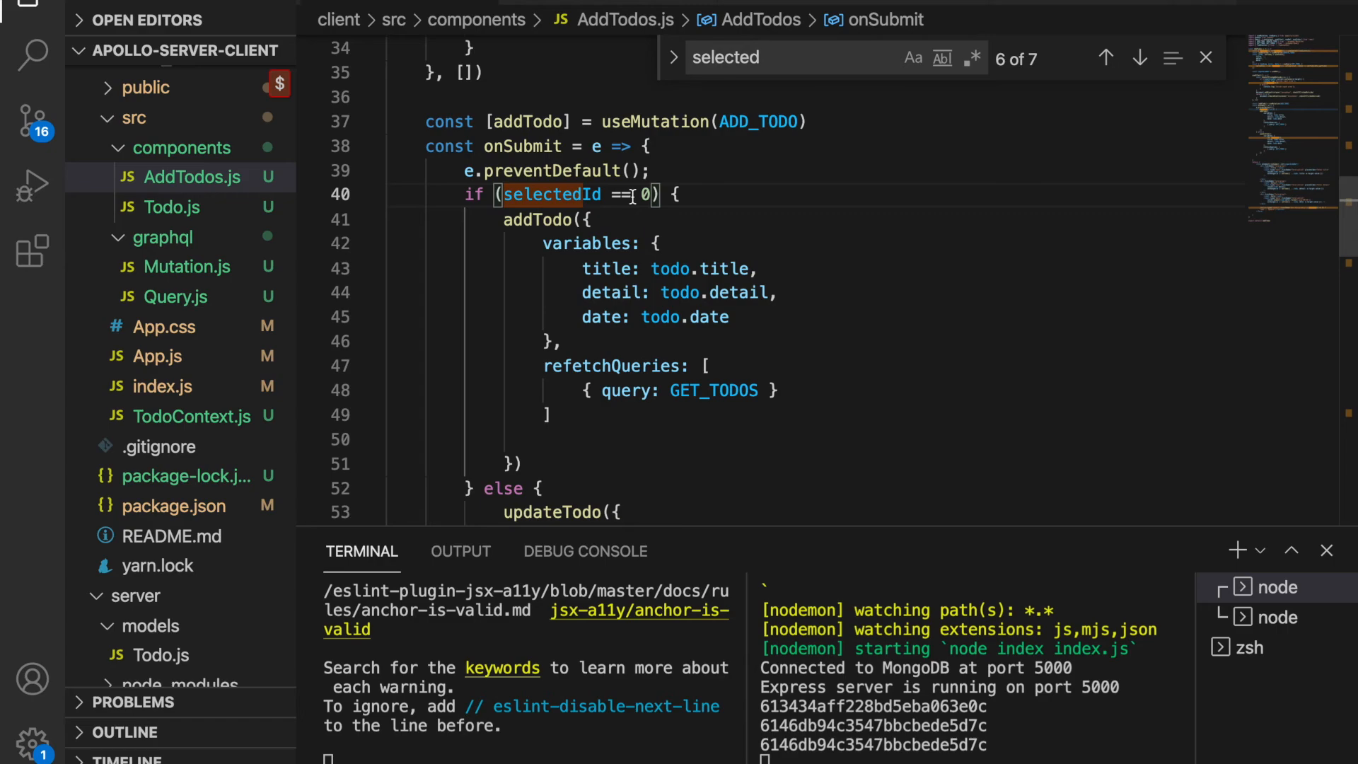
Step: Change the selectedId checks in AddTodos.js from == to === and save
click(1105, 56)
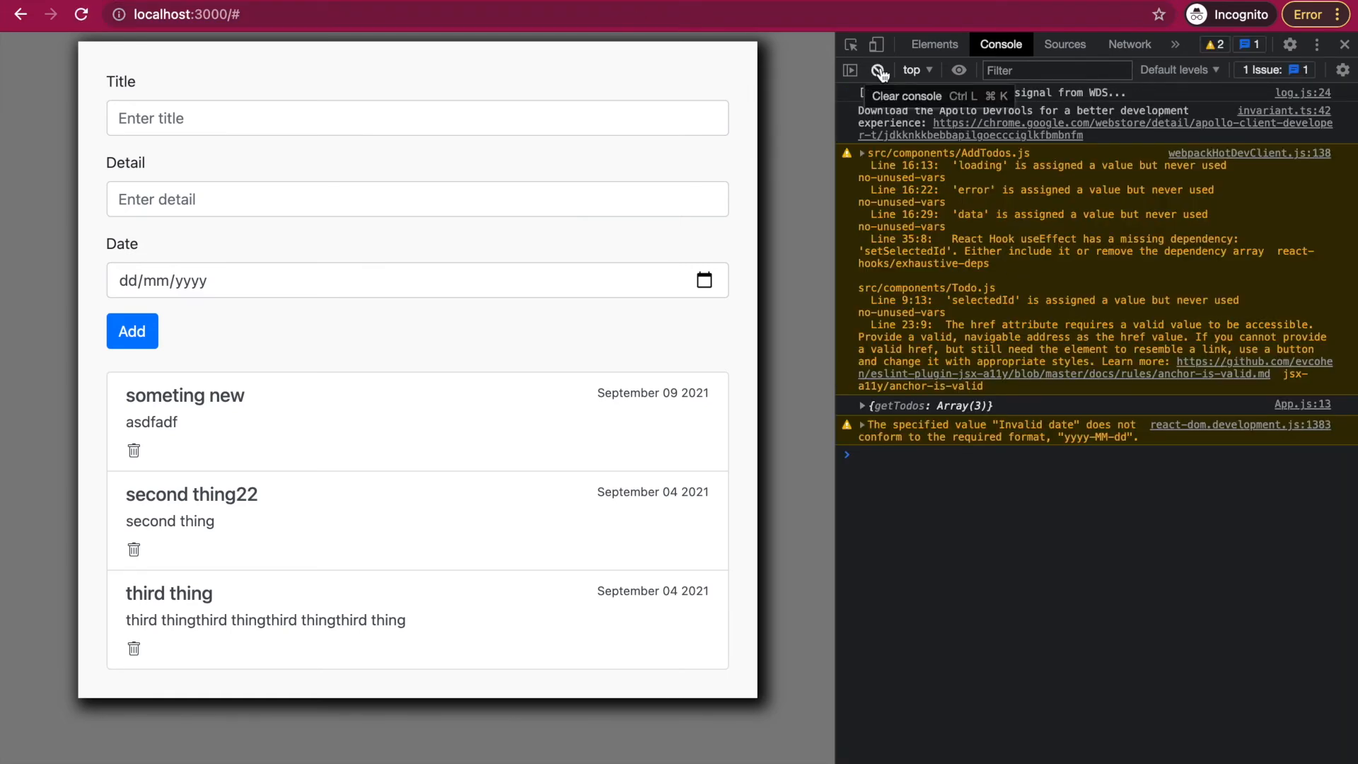
Step: Clear the console, fill only Detail 'dfasdfsaf' and Date, and submit to trigger the title-required error
click(877, 70)
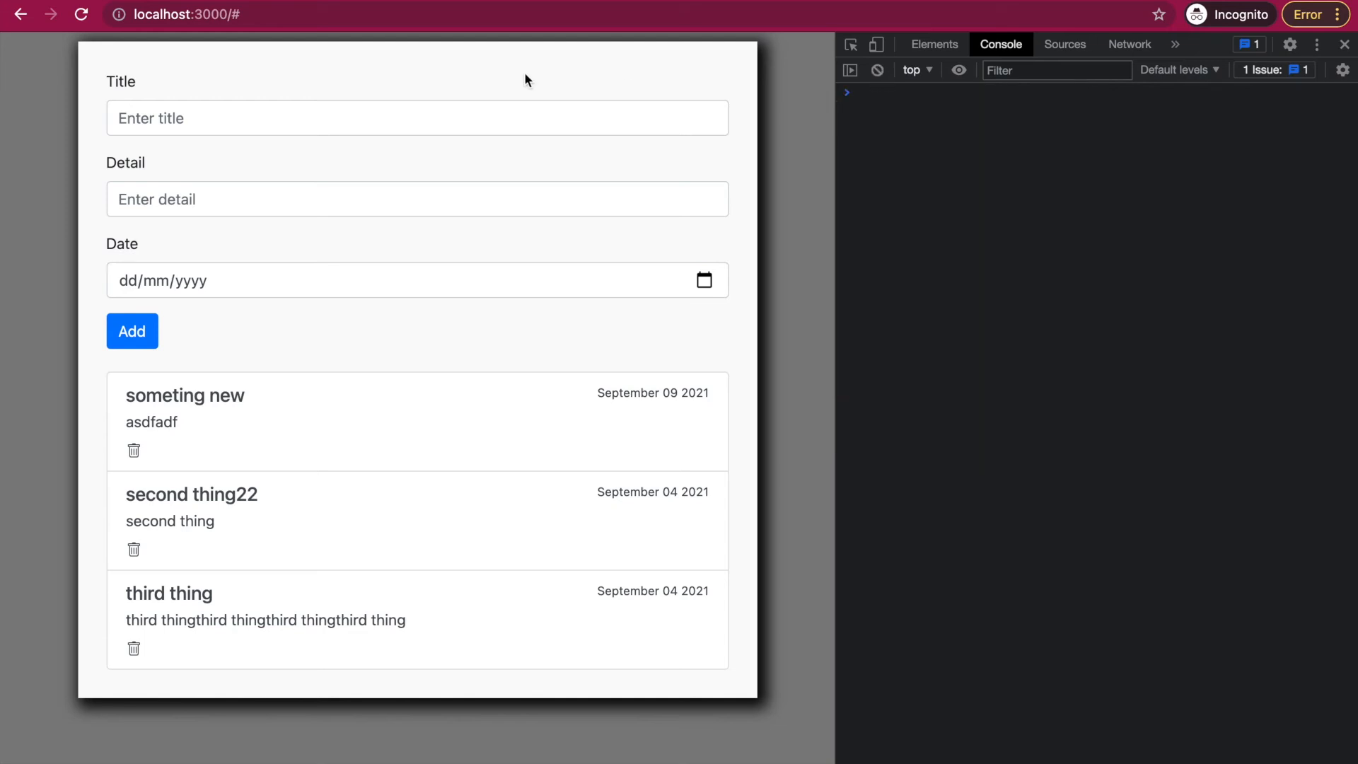
click(415, 118)
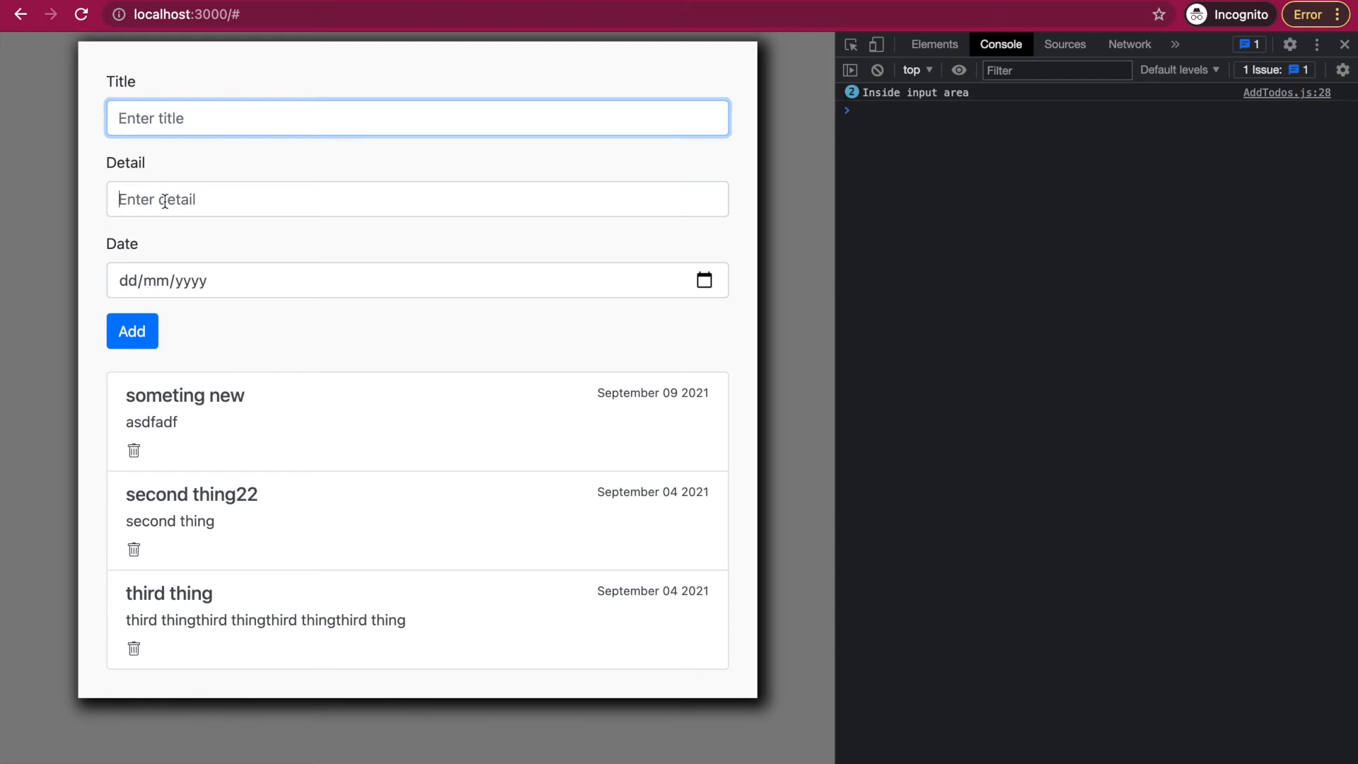
text(dfasdfsaf)
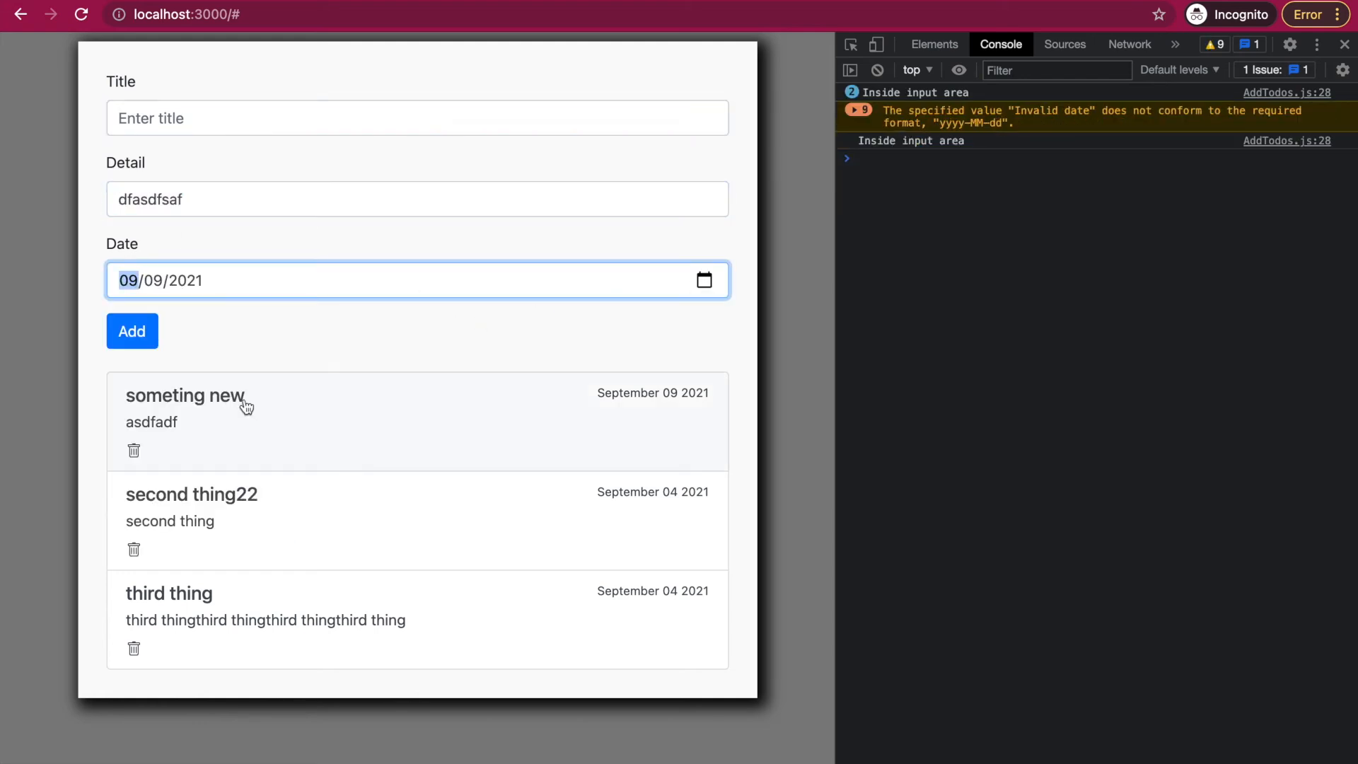
click(131, 331)
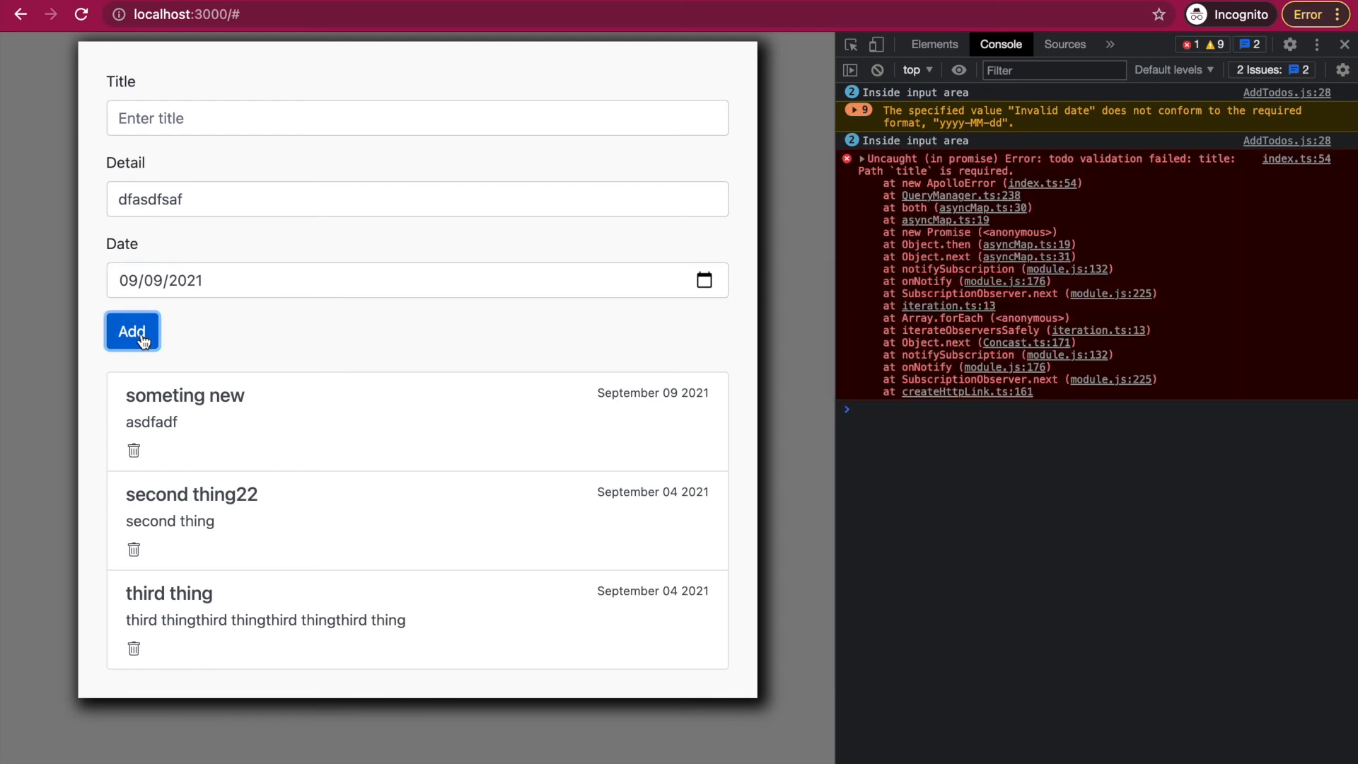
click(131, 331)
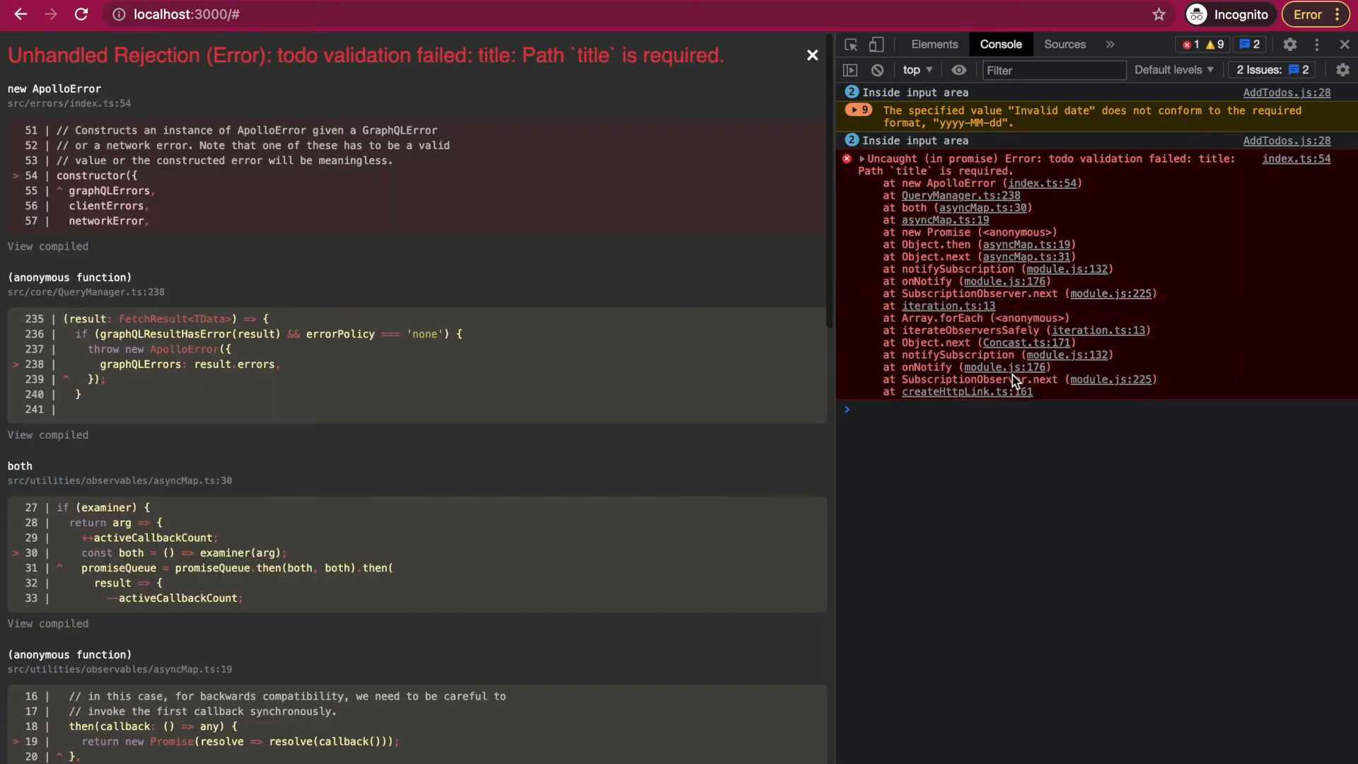
mouse_move(908, 466)
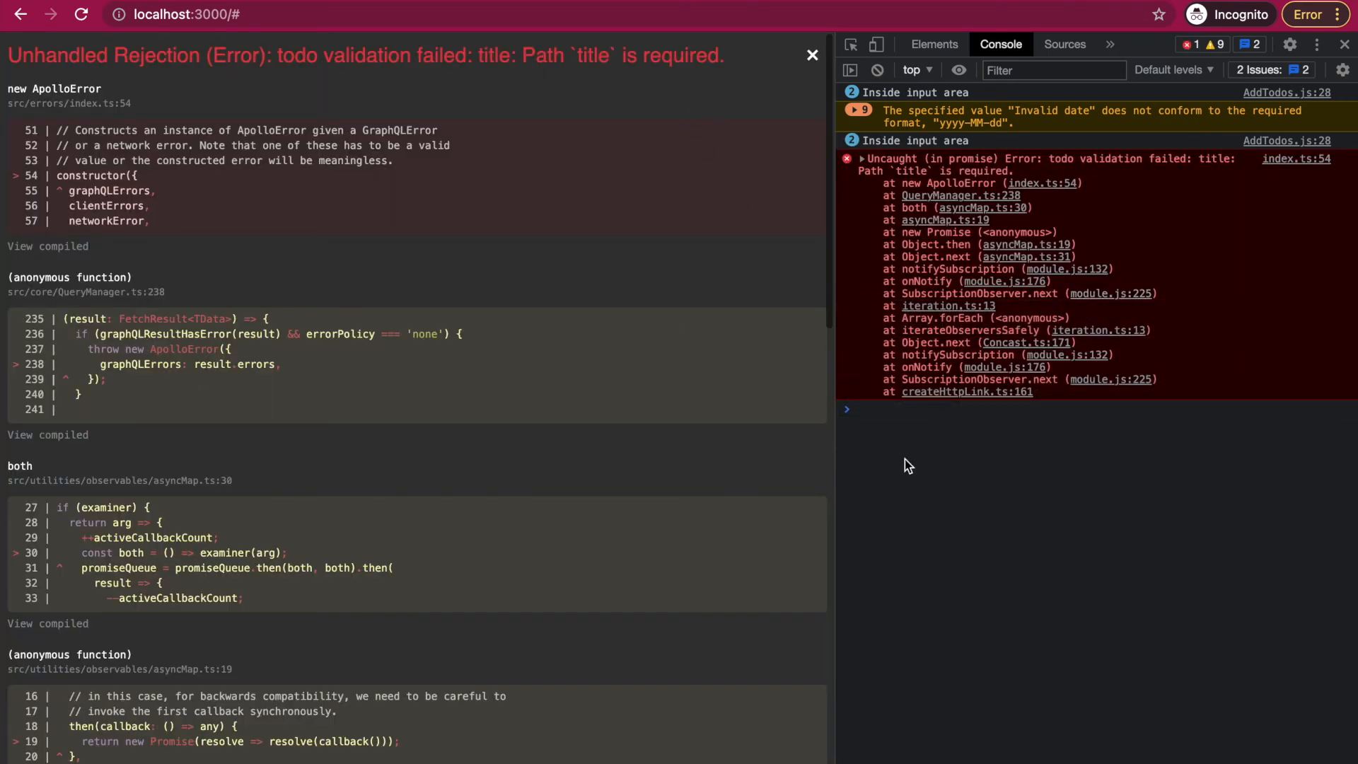
mouse_move(1031, 497)
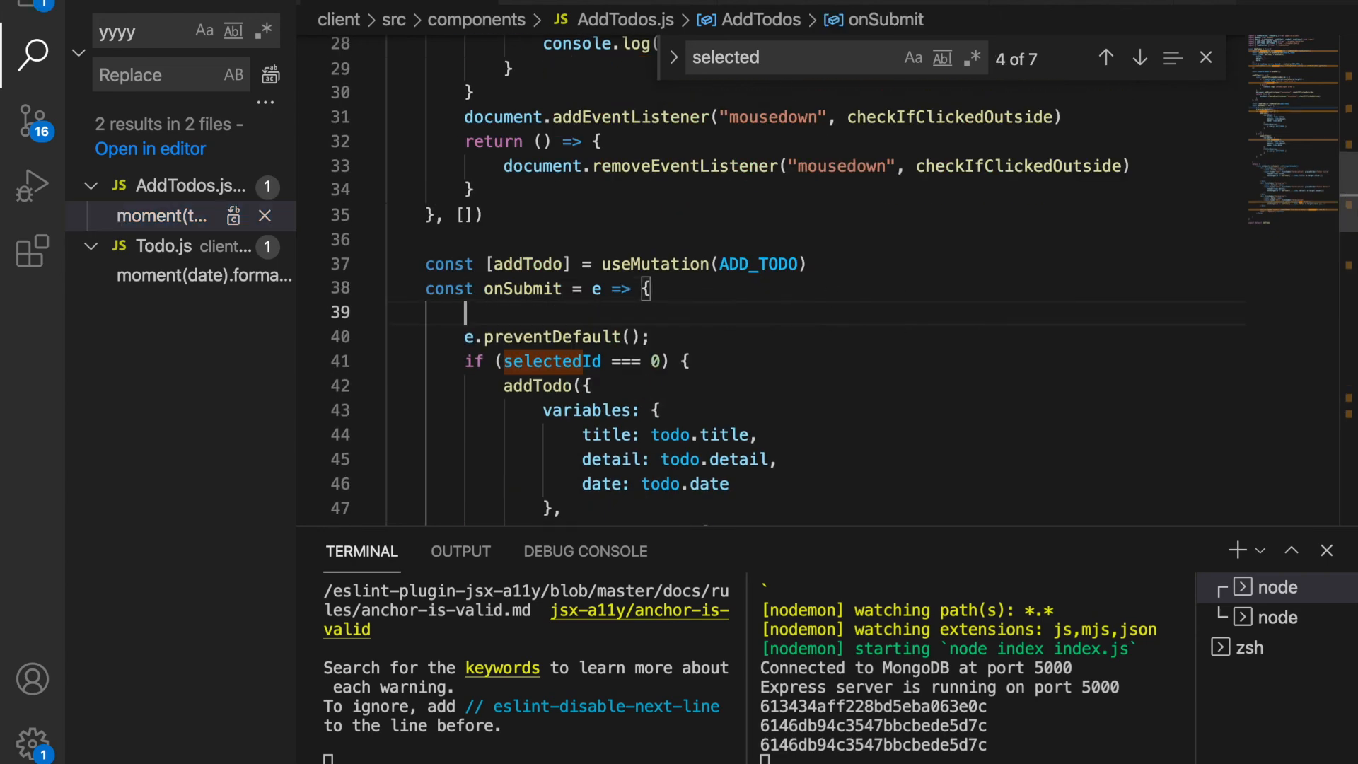
Step: Add an empty-title check to onSubmit that alerts 'Please enter a title'
text(if (todo.) {)
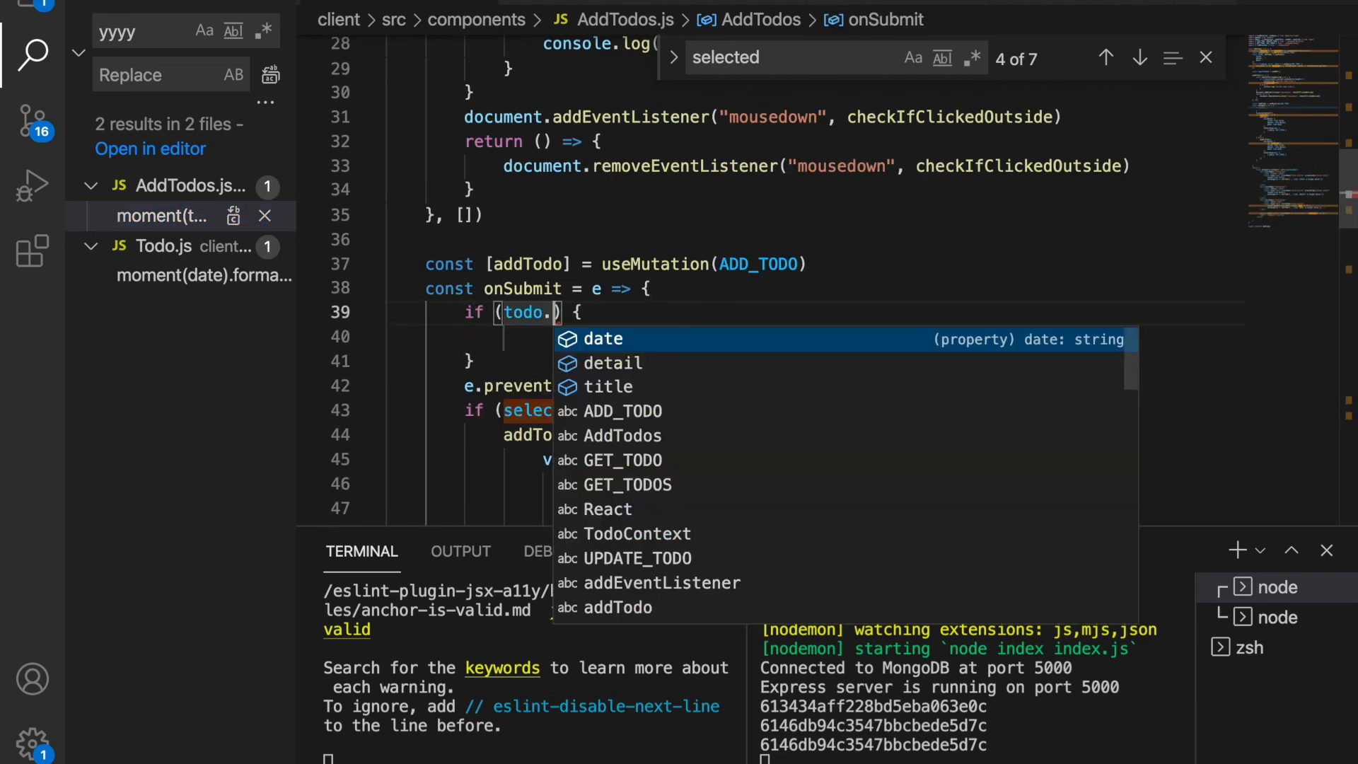
text(title=="")
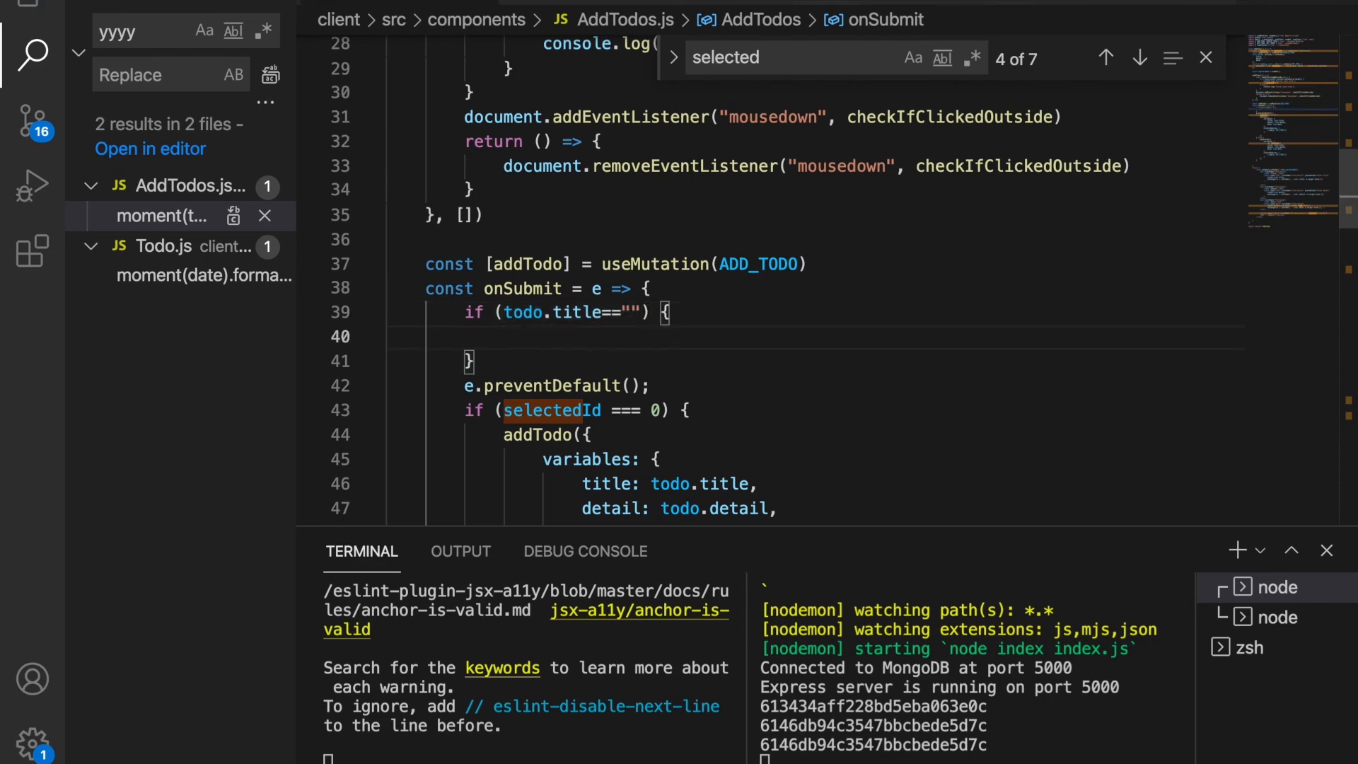
text(alert())
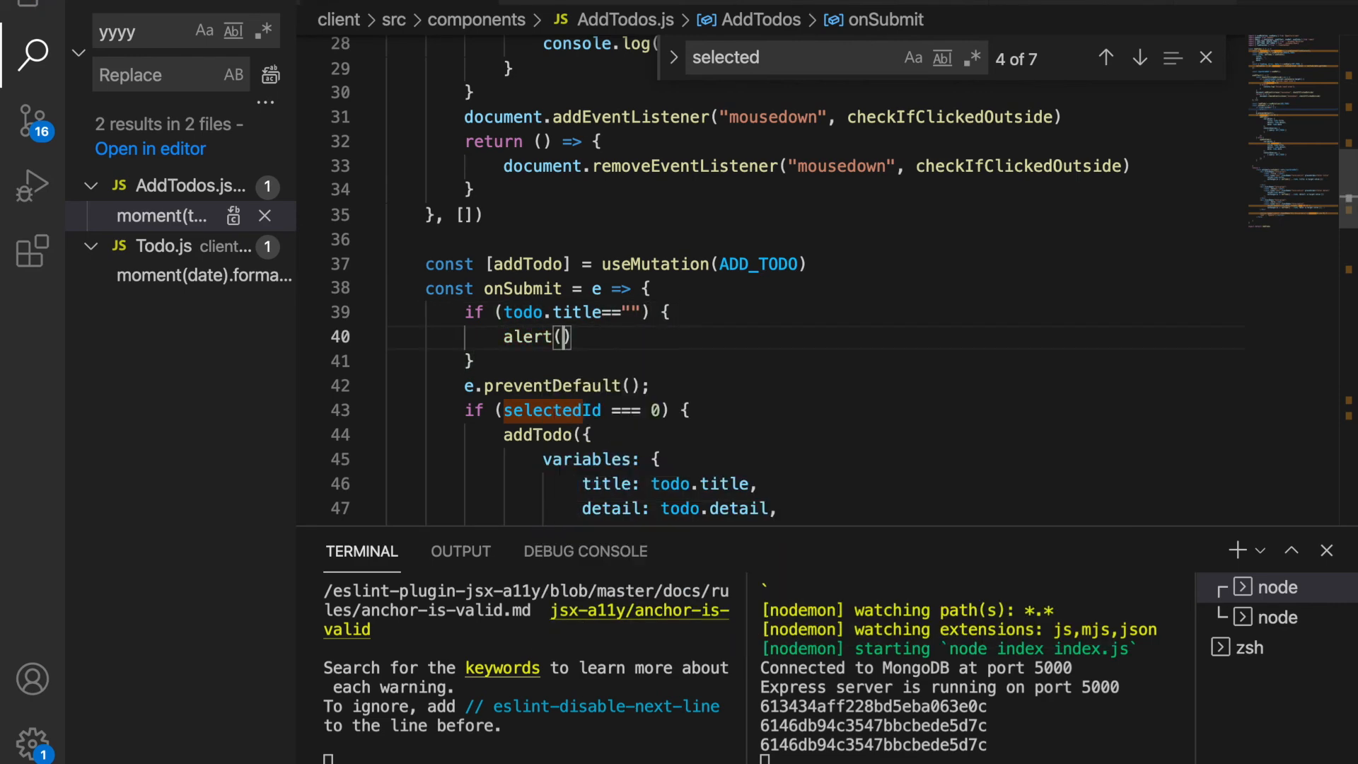
text('Please ene)
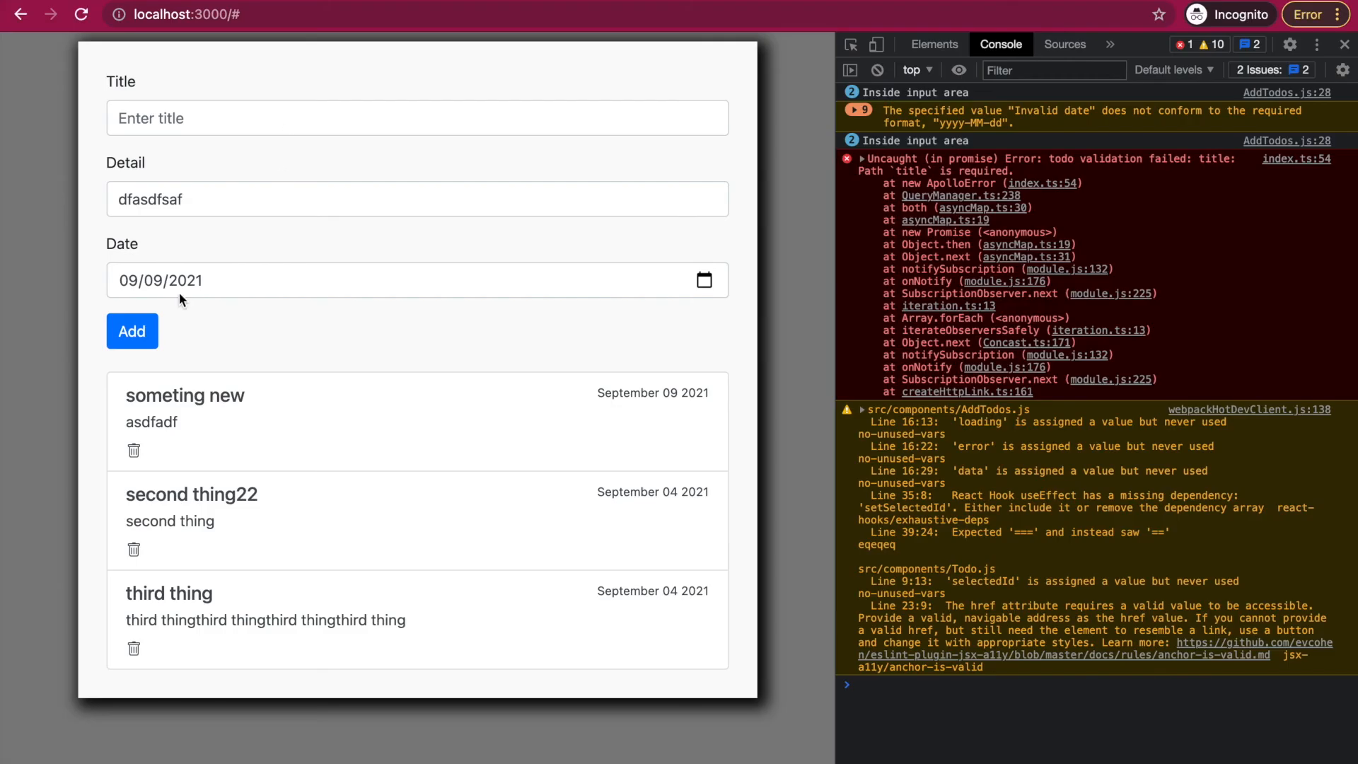
Step: Submit the titleless form and dismiss the 'Please enter a title' alert
click(132, 331)
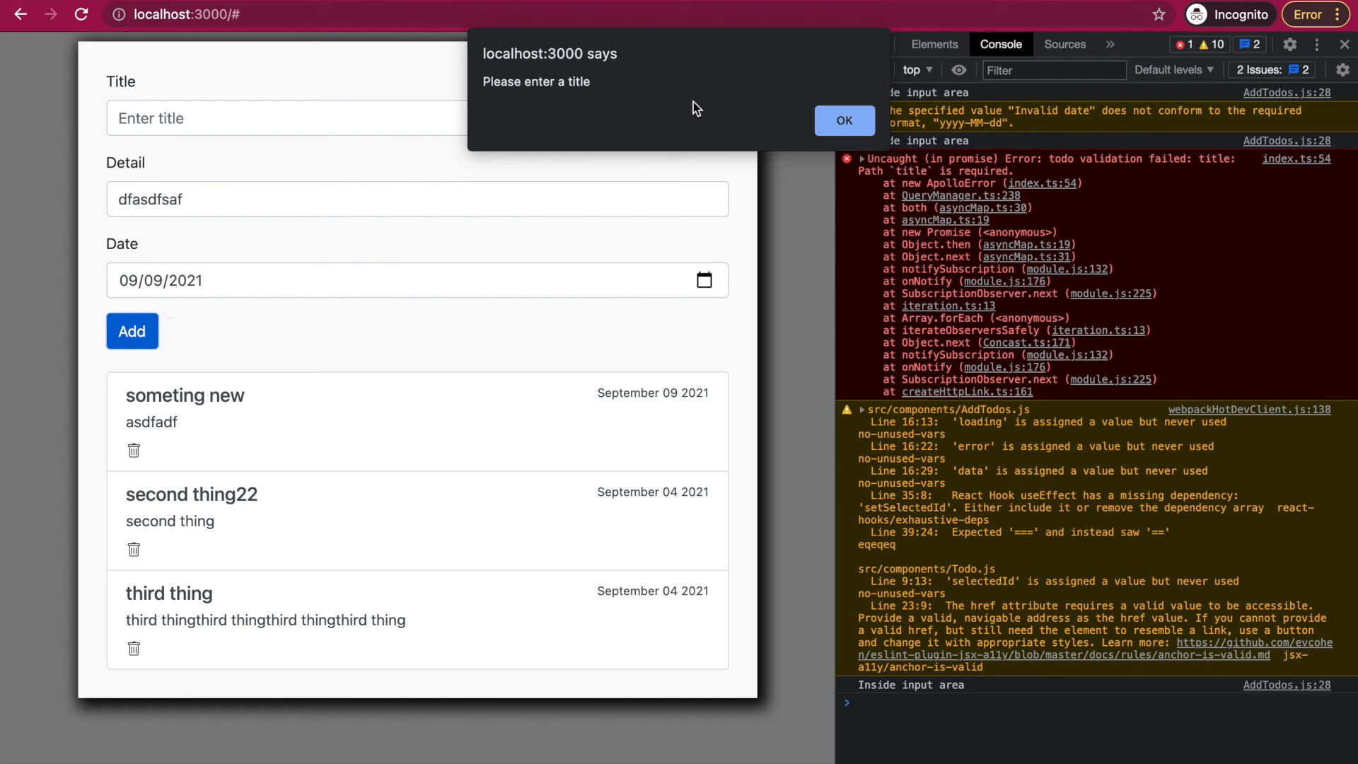
click(843, 119)
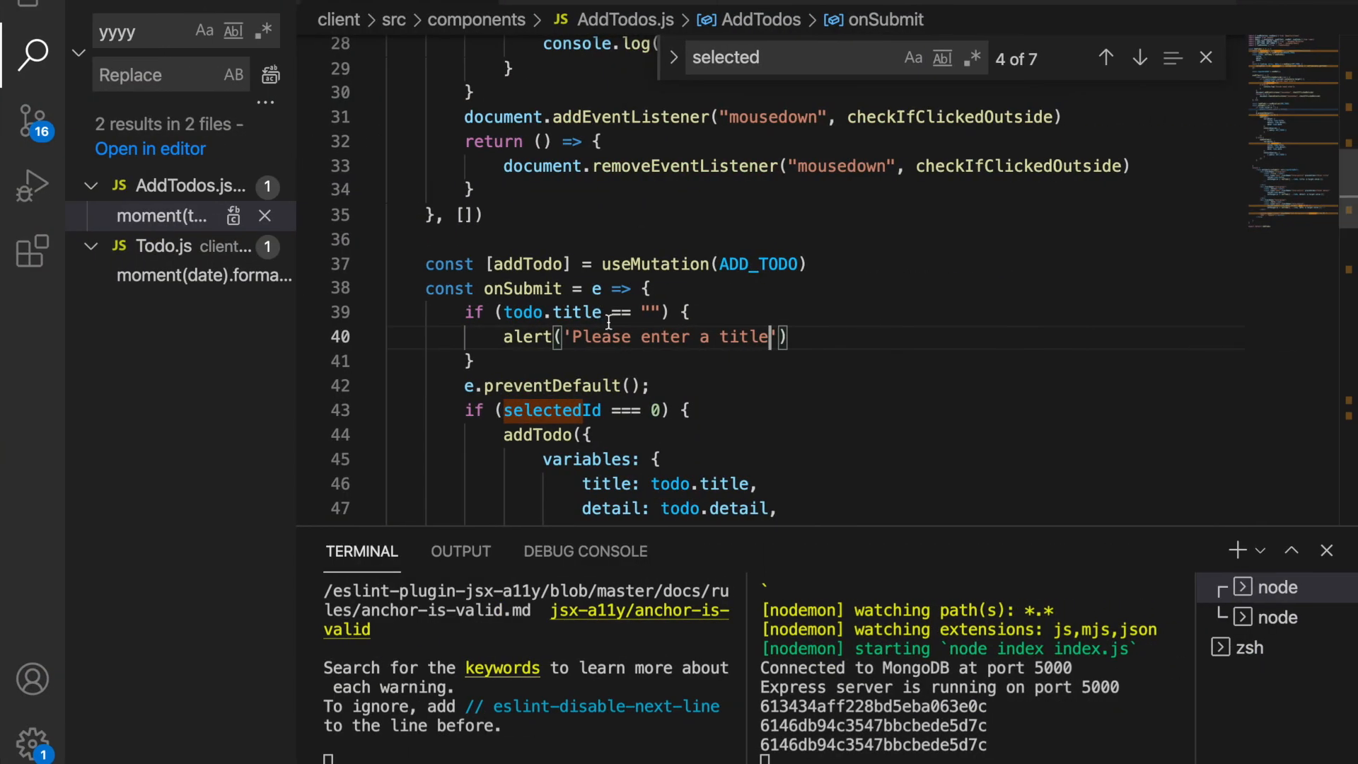
Step: Return immediately after the alert inside the empty-title check
text(return)
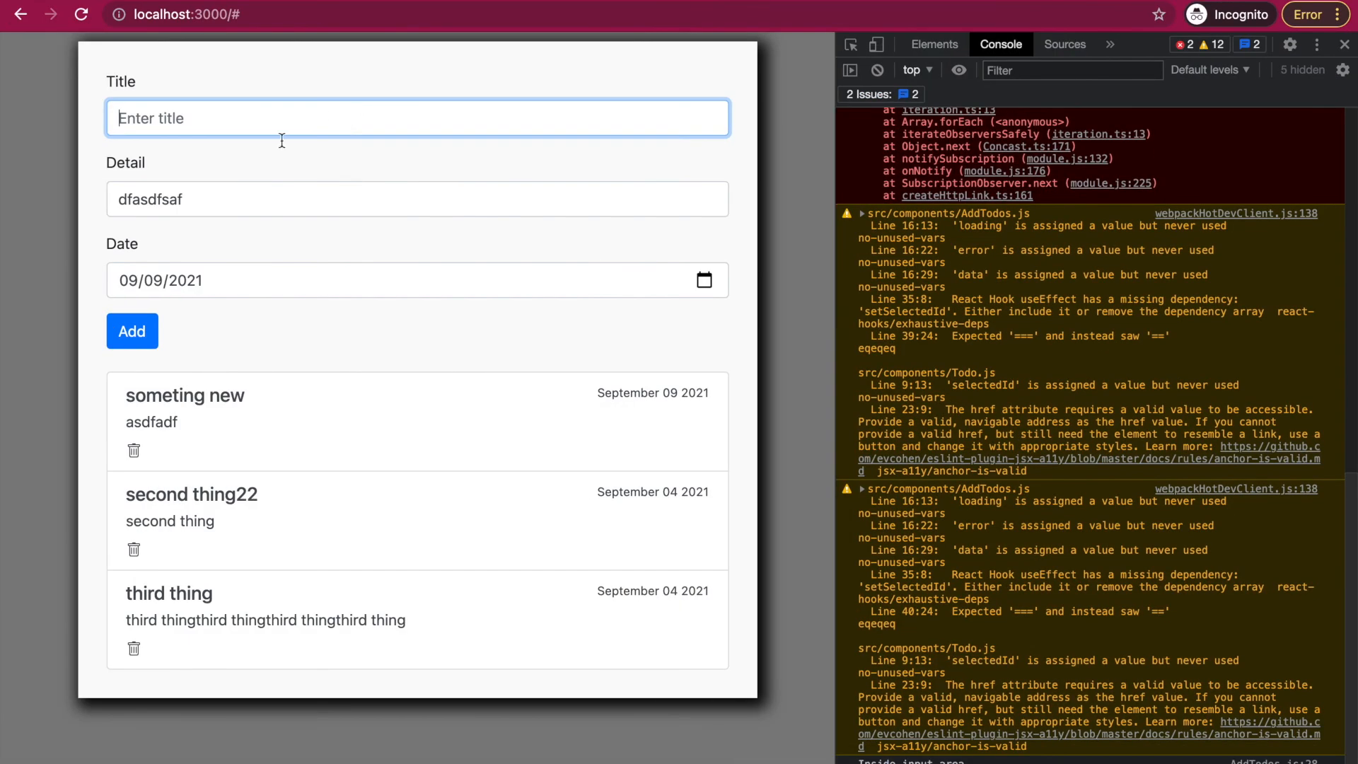
Step: Confirm an untitled submission is blocked and dismiss the alert
click(131, 331)
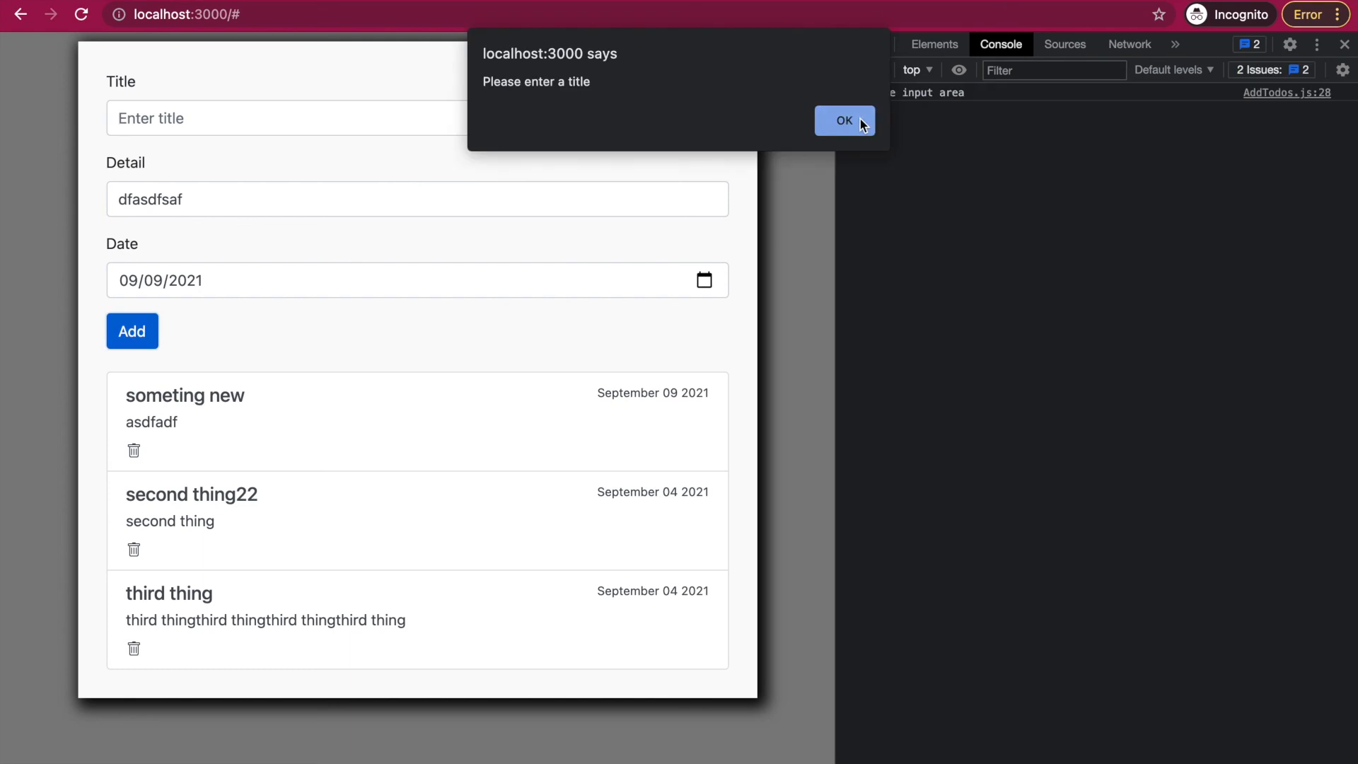
mouse_move(767, 106)
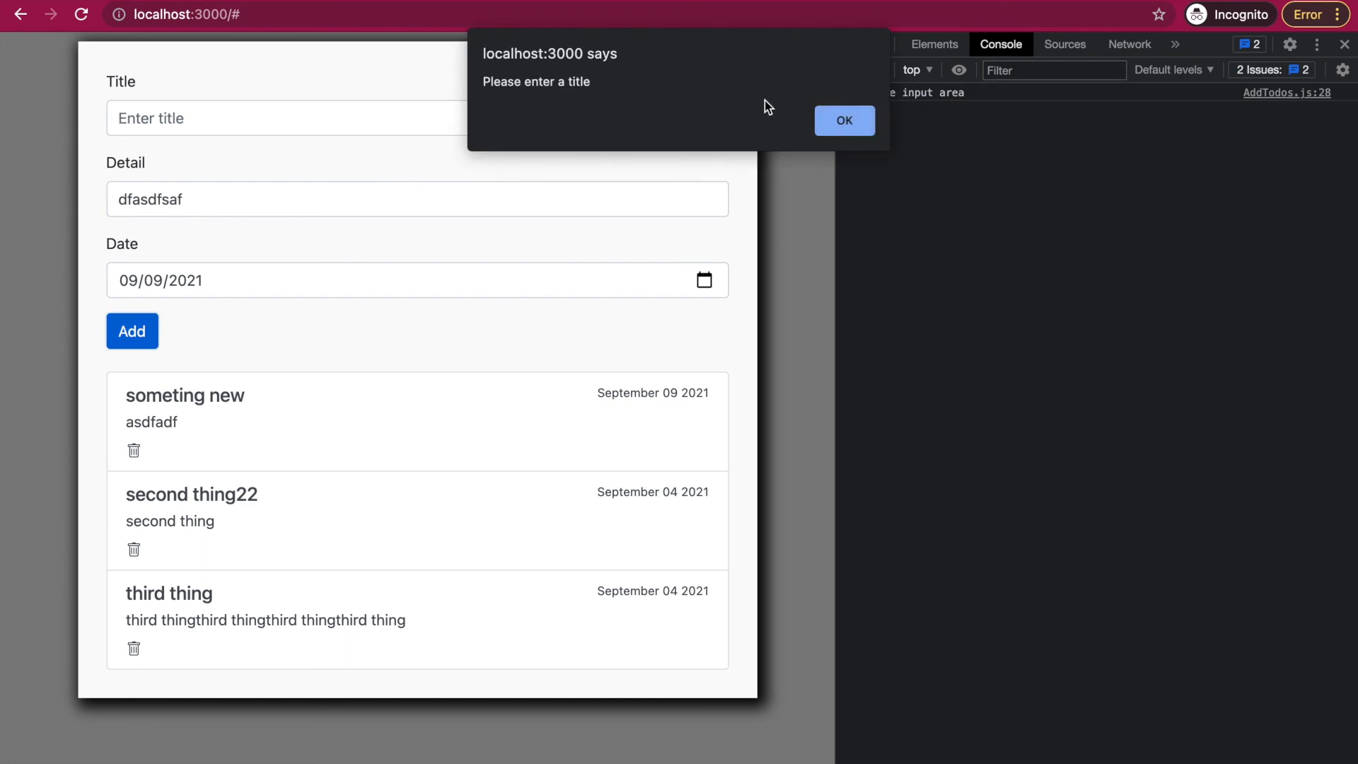
click(843, 120)
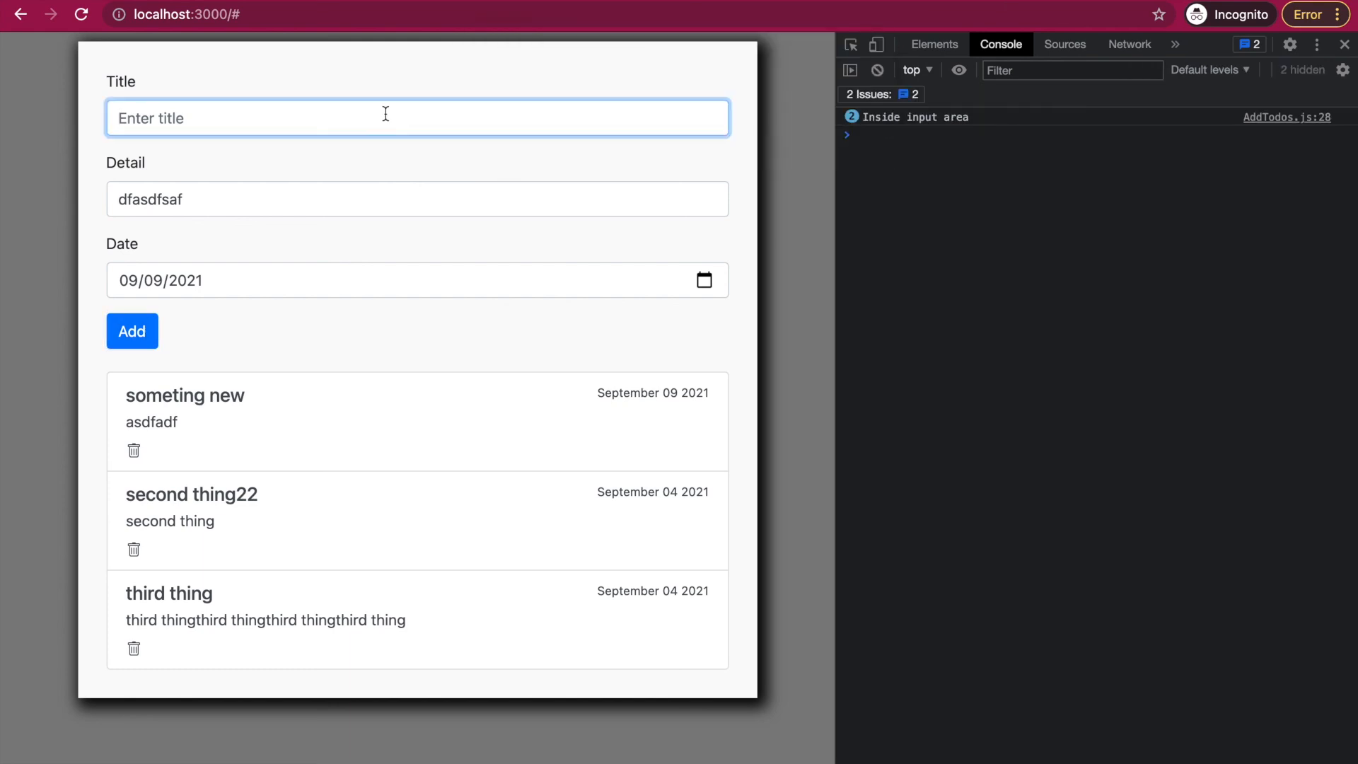
Step: Add a todo titled 'A new title' with detail dfasdfsaf
text(A new title)
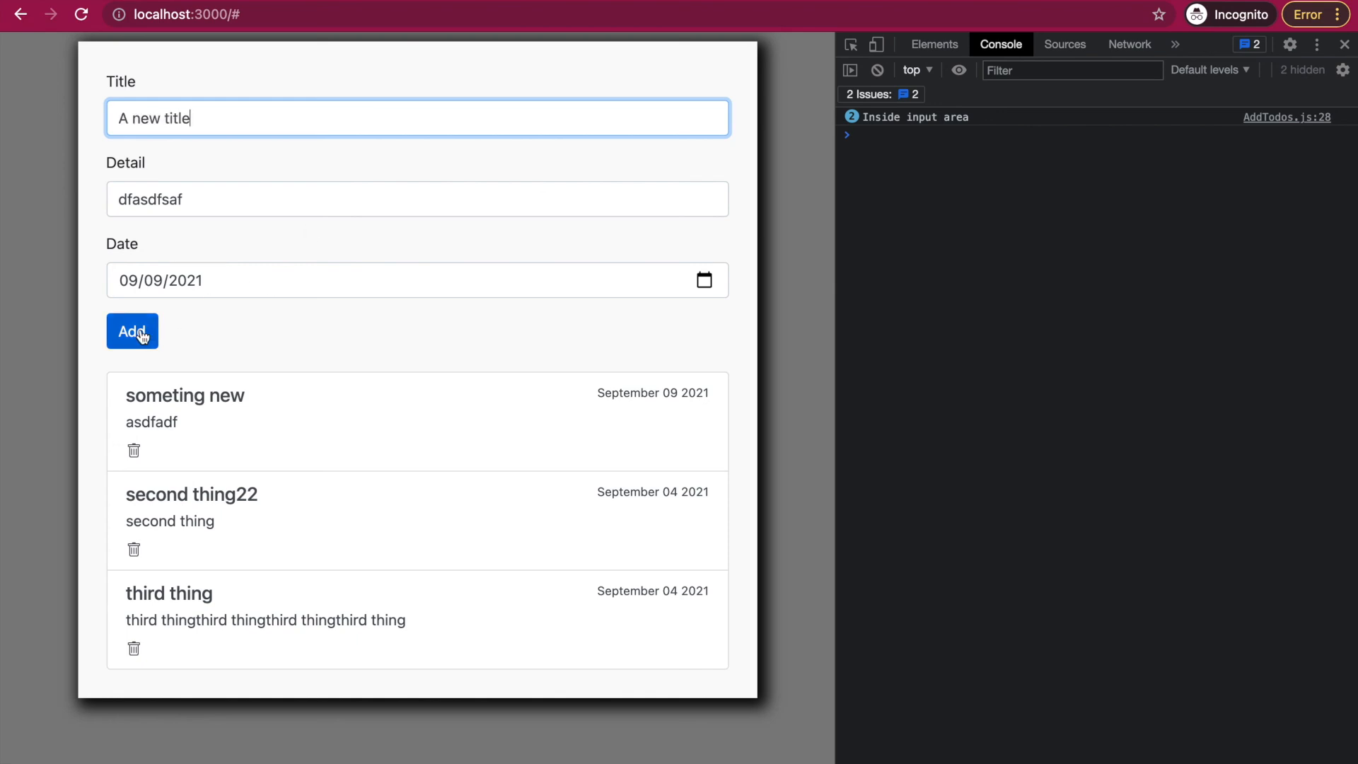
click(132, 331)
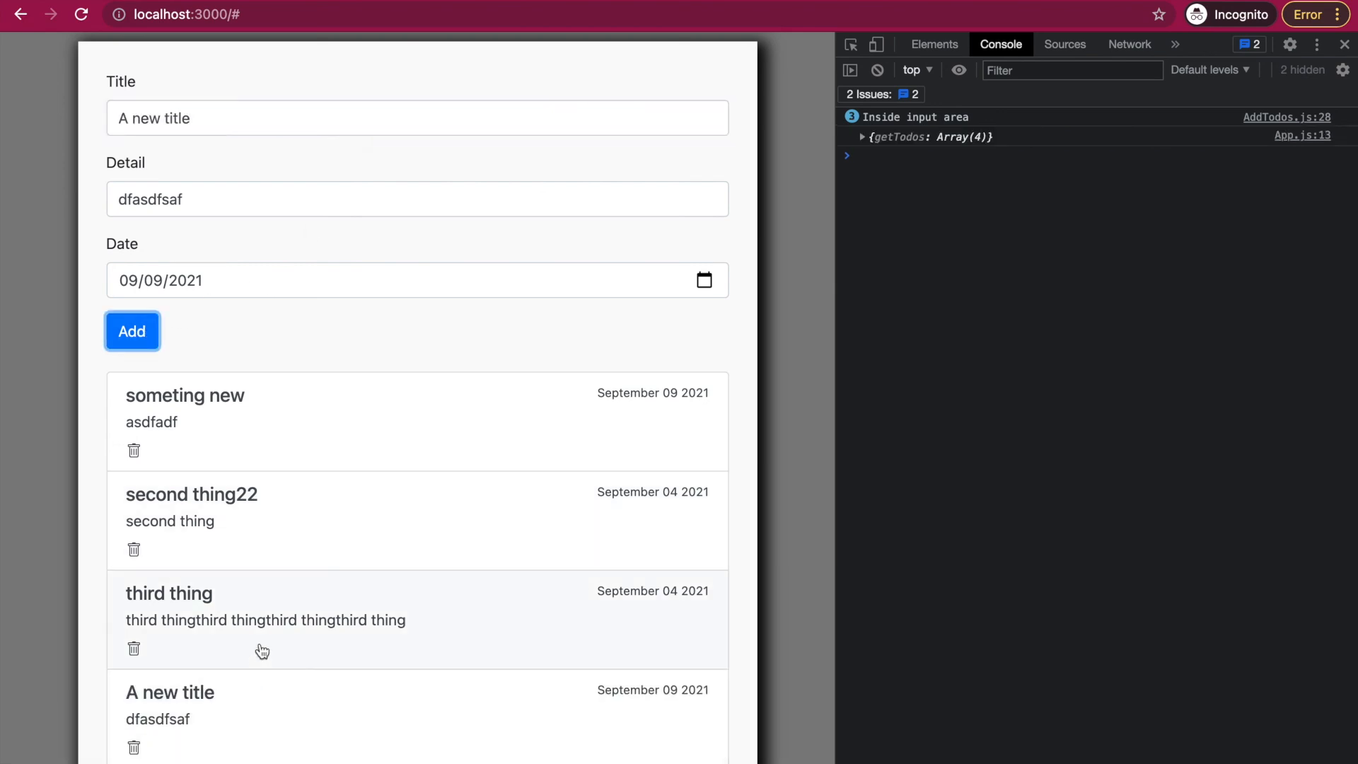